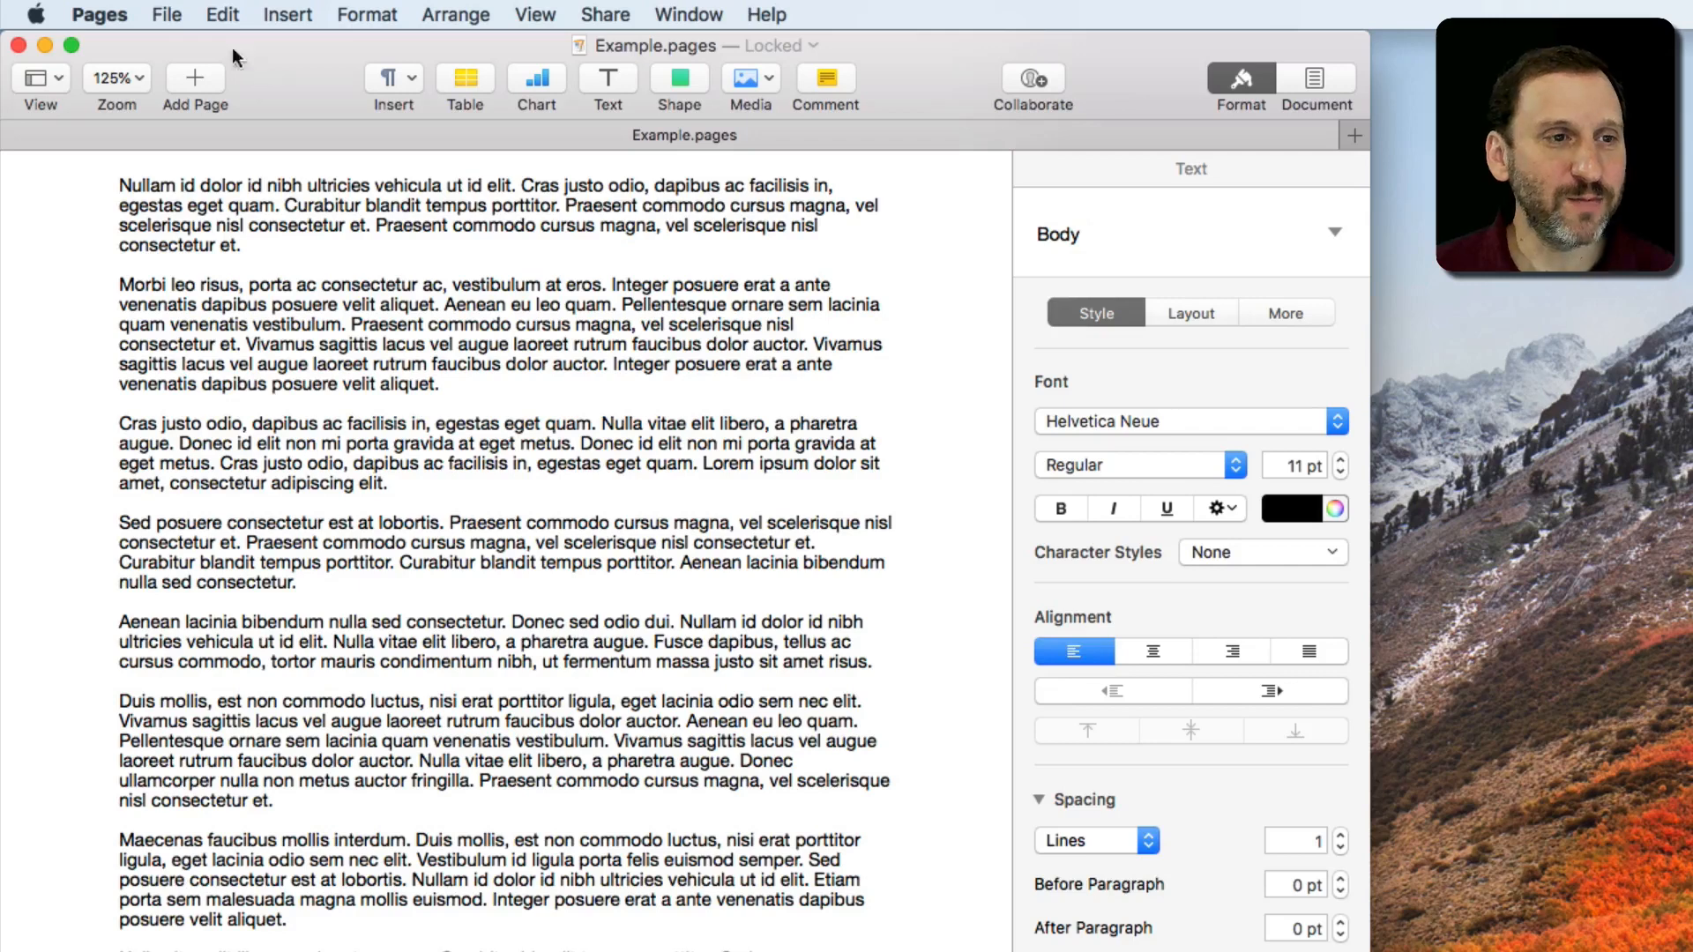
# Step: Print the 36-page Example.pages document from Pages' File menu print dialog
pyautogui.click(166, 14)
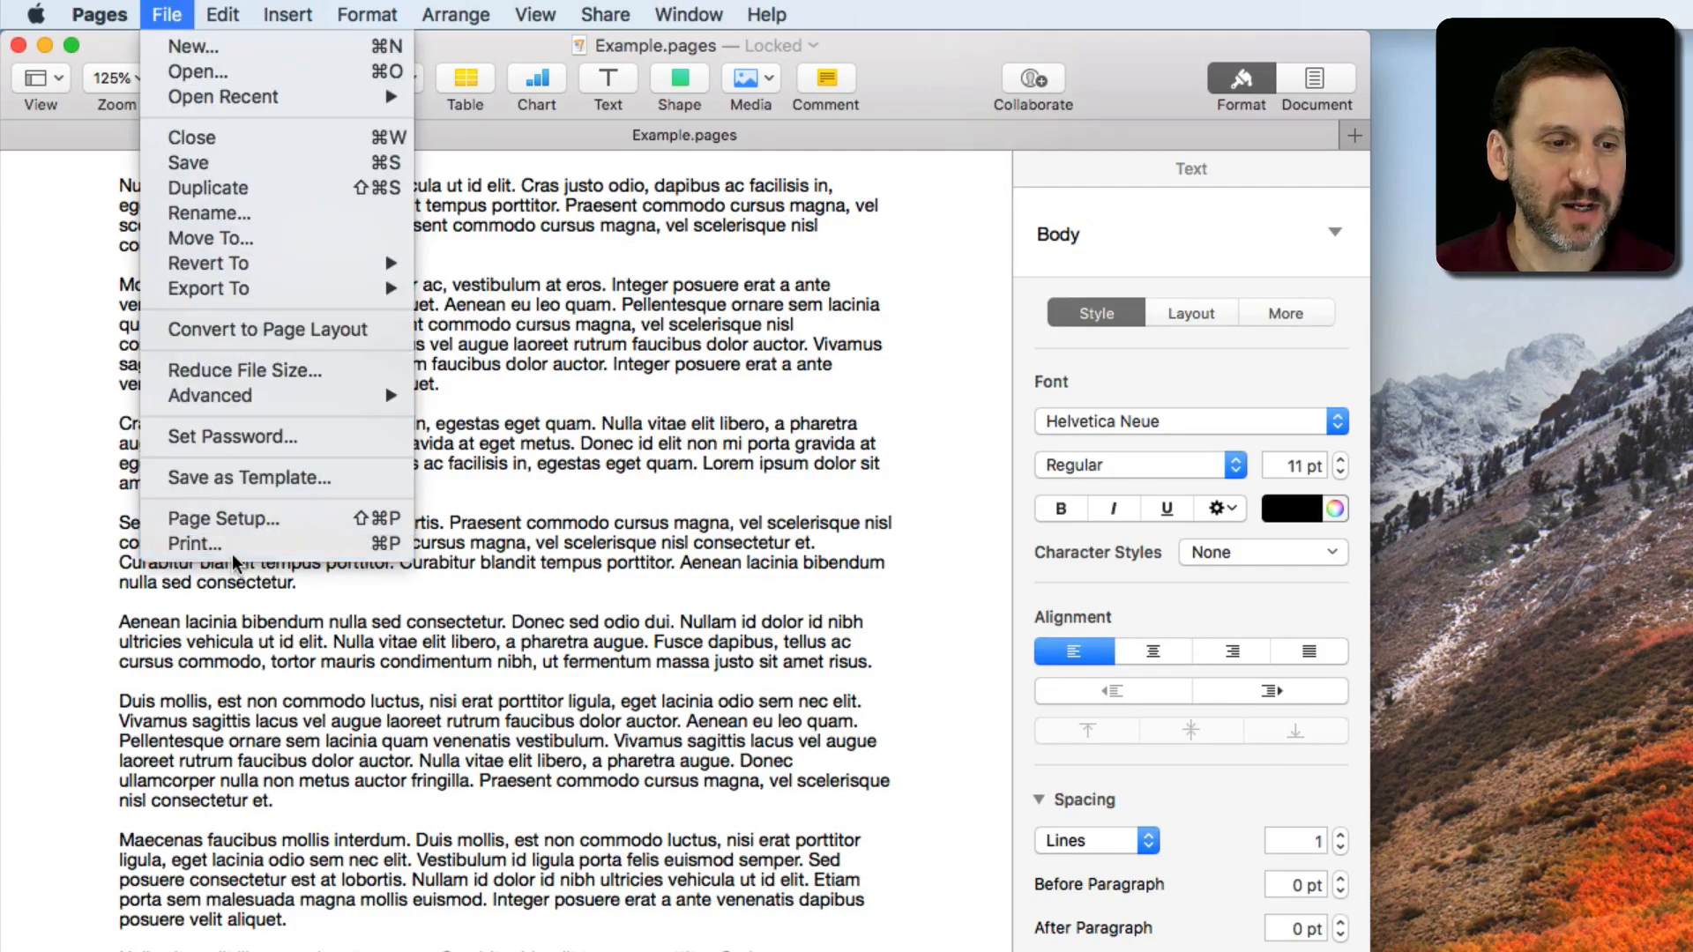
pyautogui.click(194, 543)
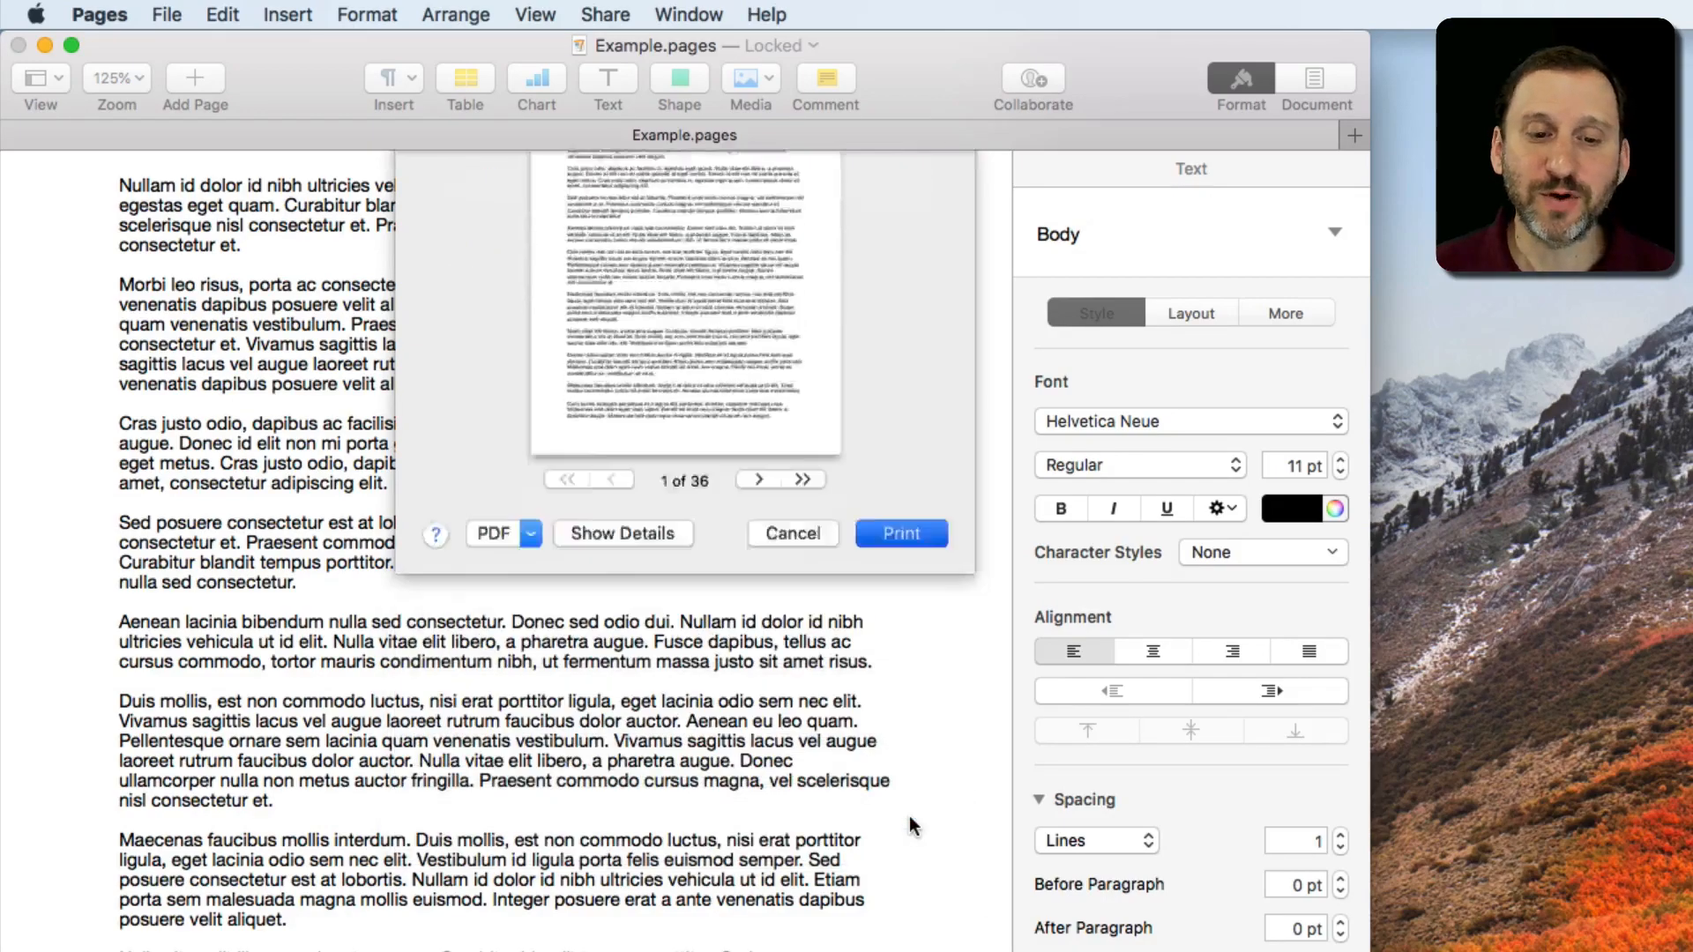
pyautogui.click(791, 532)
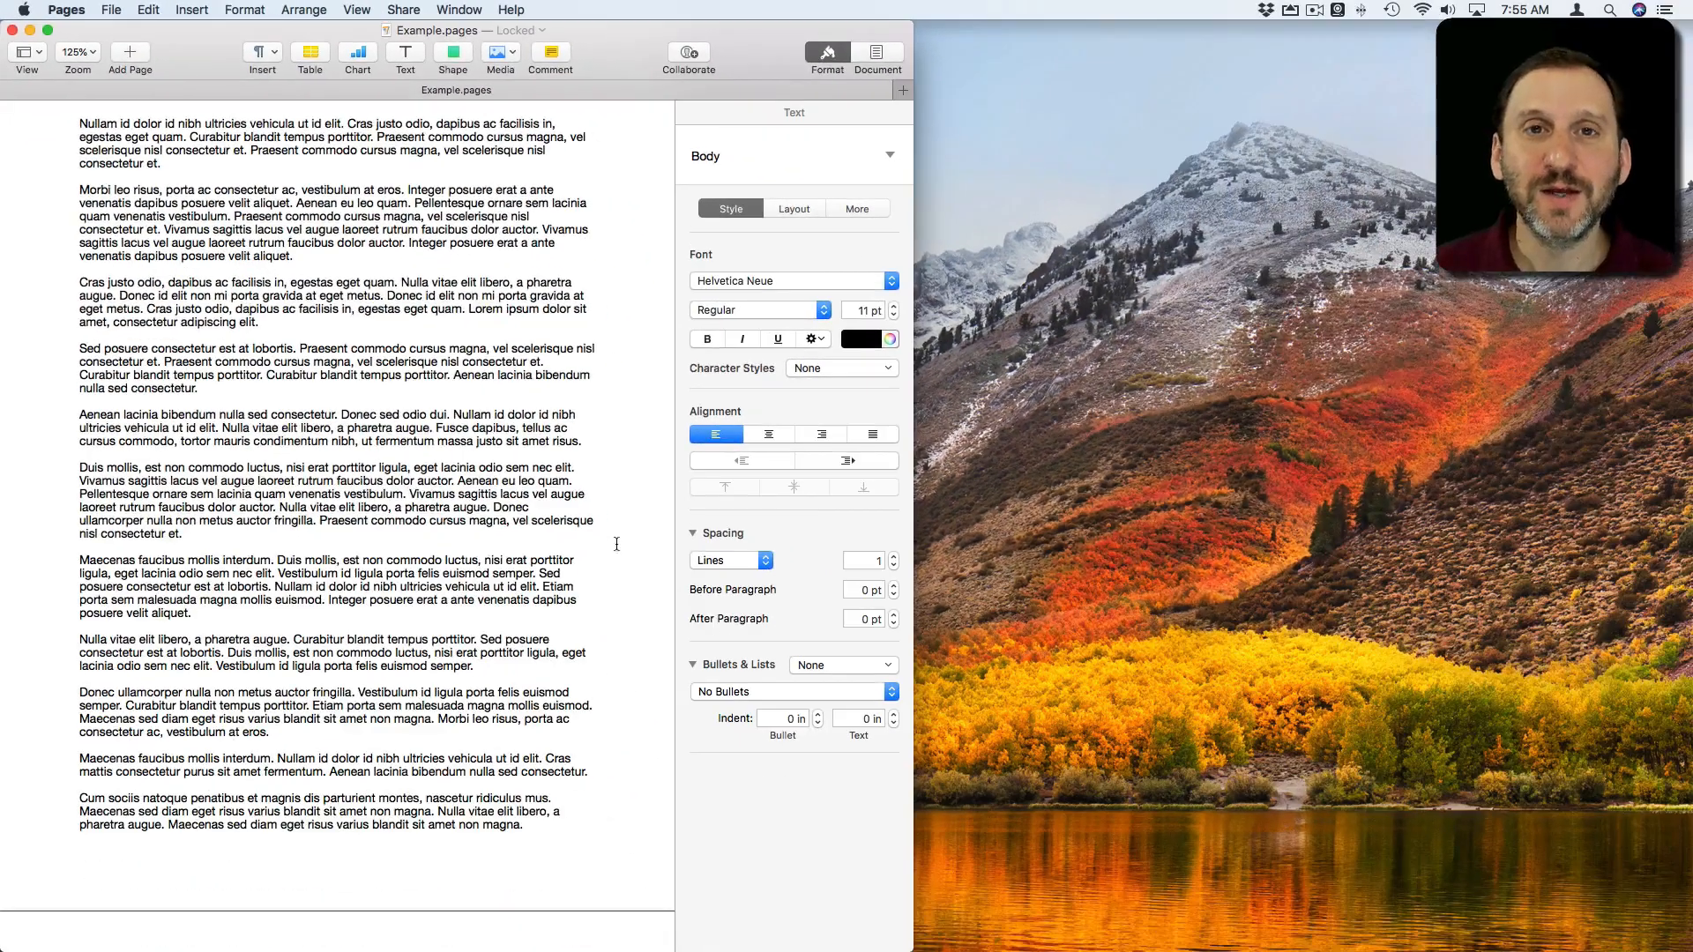
pyautogui.moveTo(1458, 915)
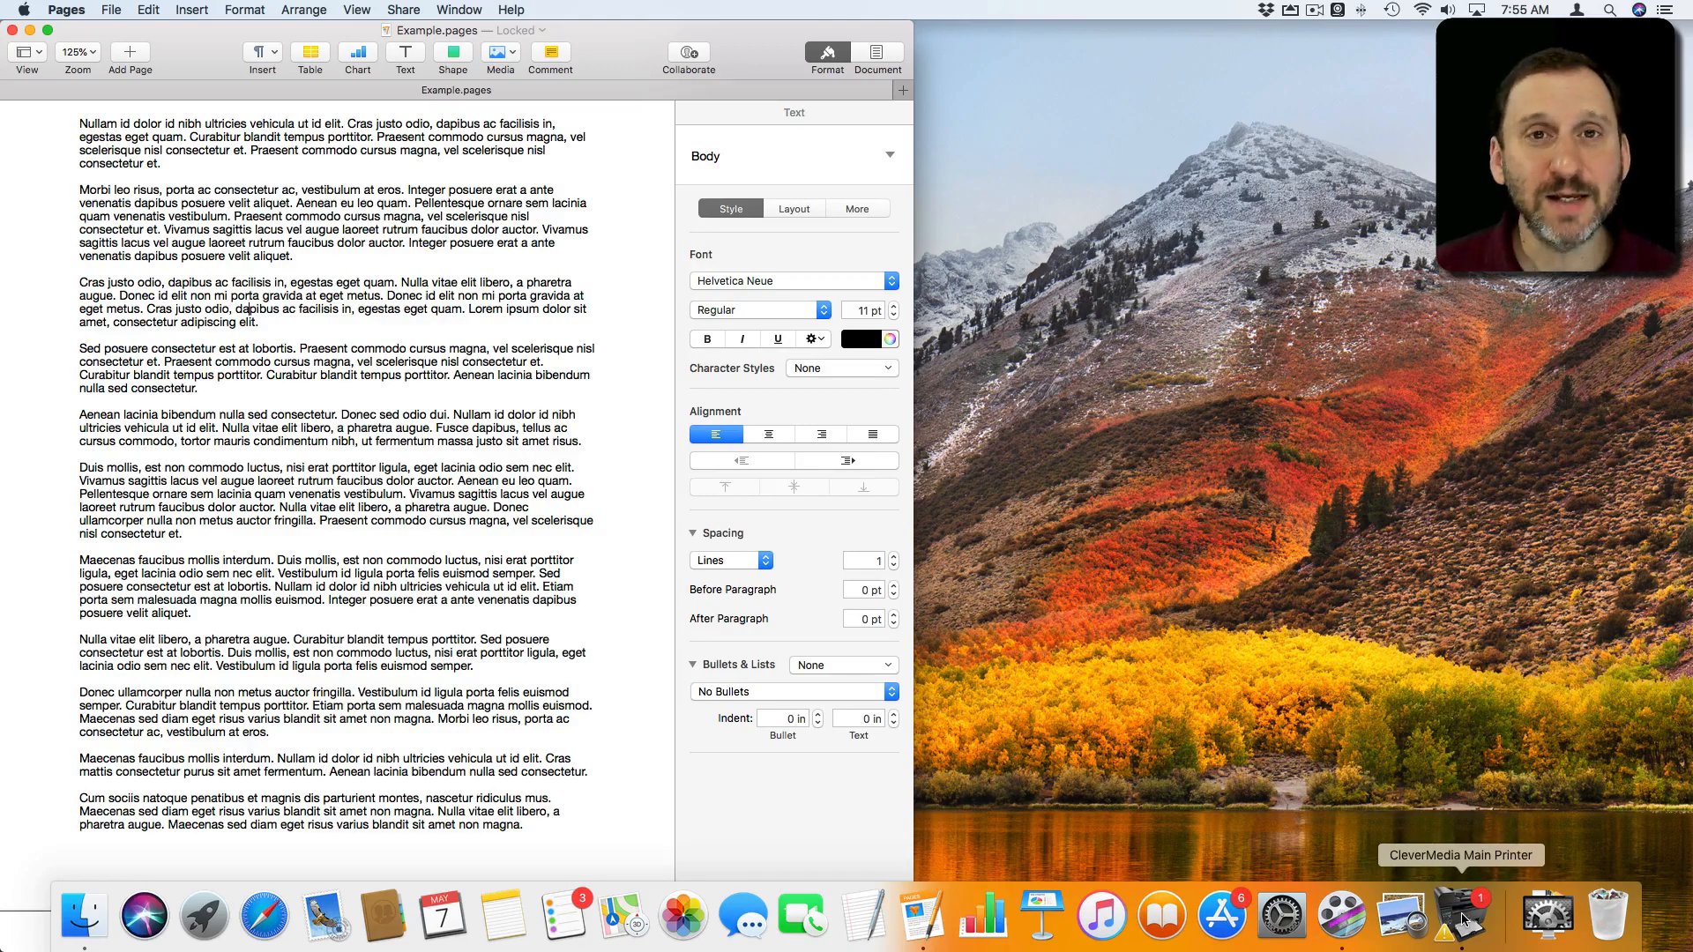
# Step: Bring up the CleverMedia Main Printer queue from the Dock showing the Example.pages job
pyautogui.click(1460, 917)
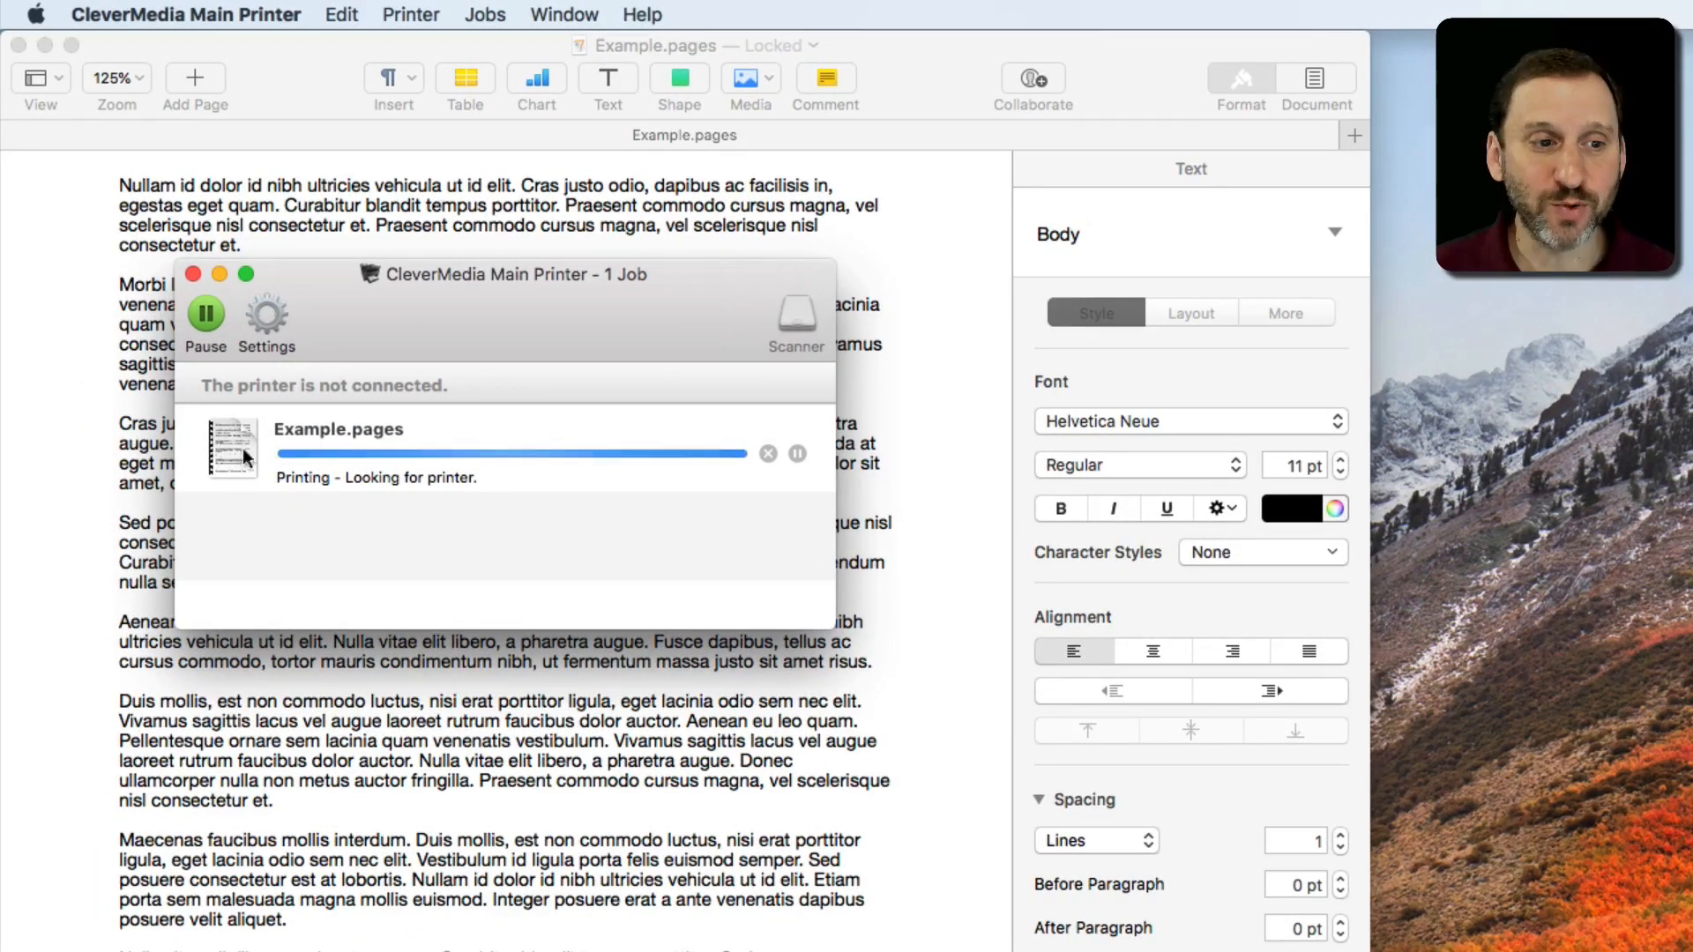
pyautogui.moveTo(633, 446)
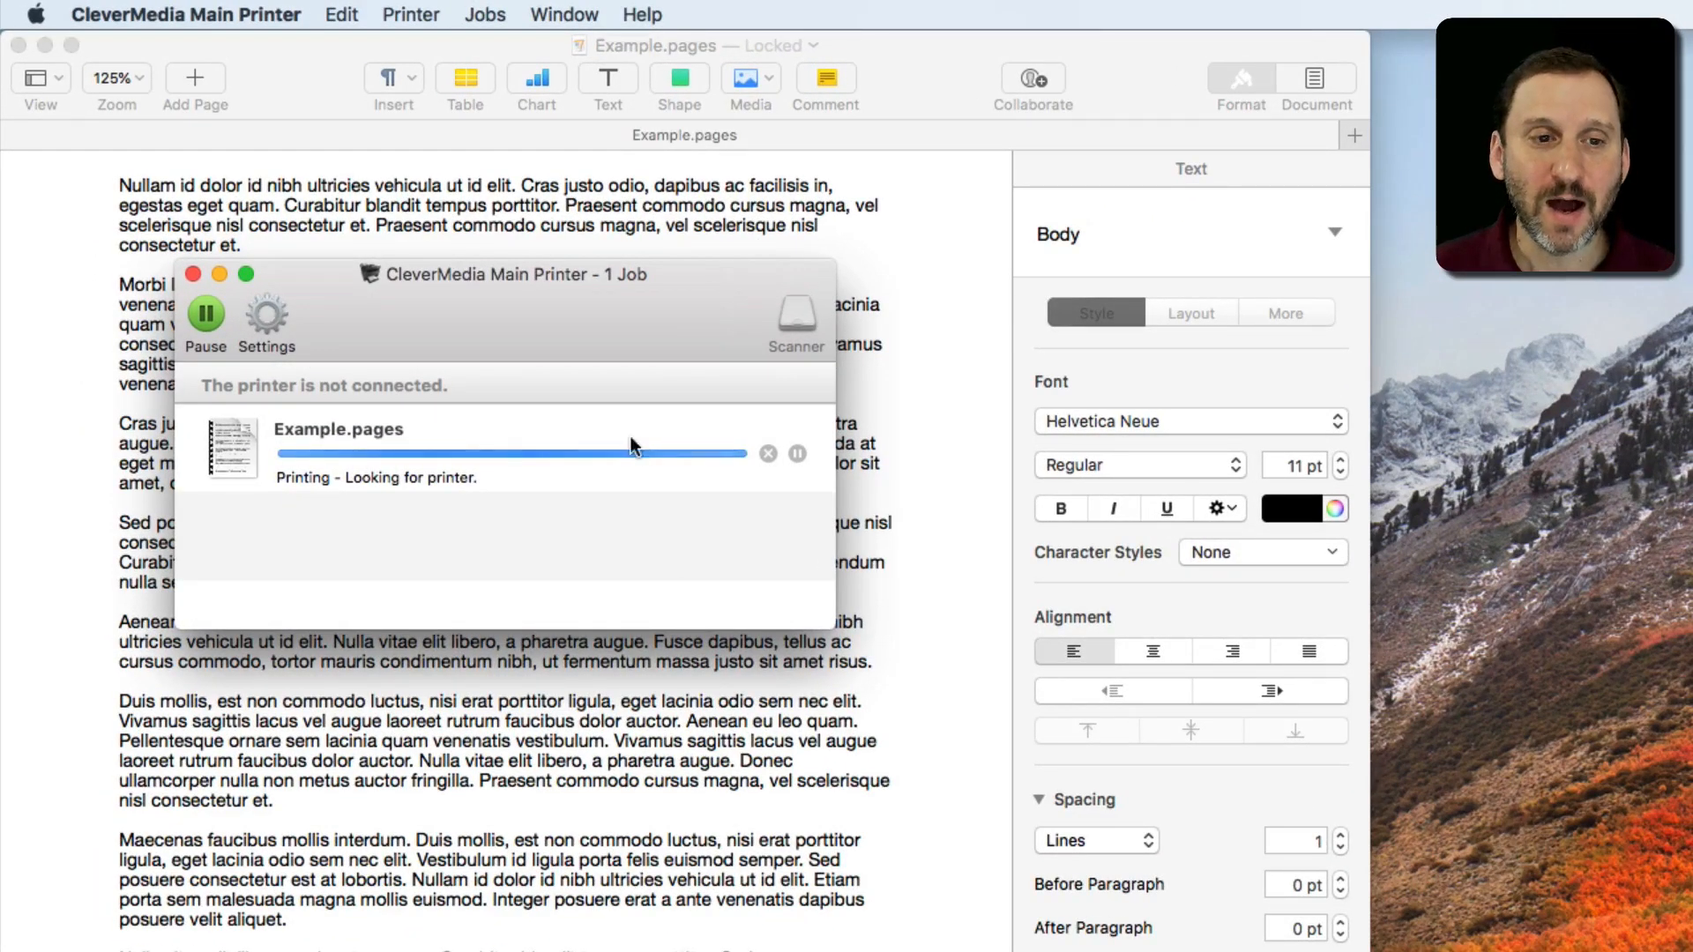
pyautogui.click(562, 14)
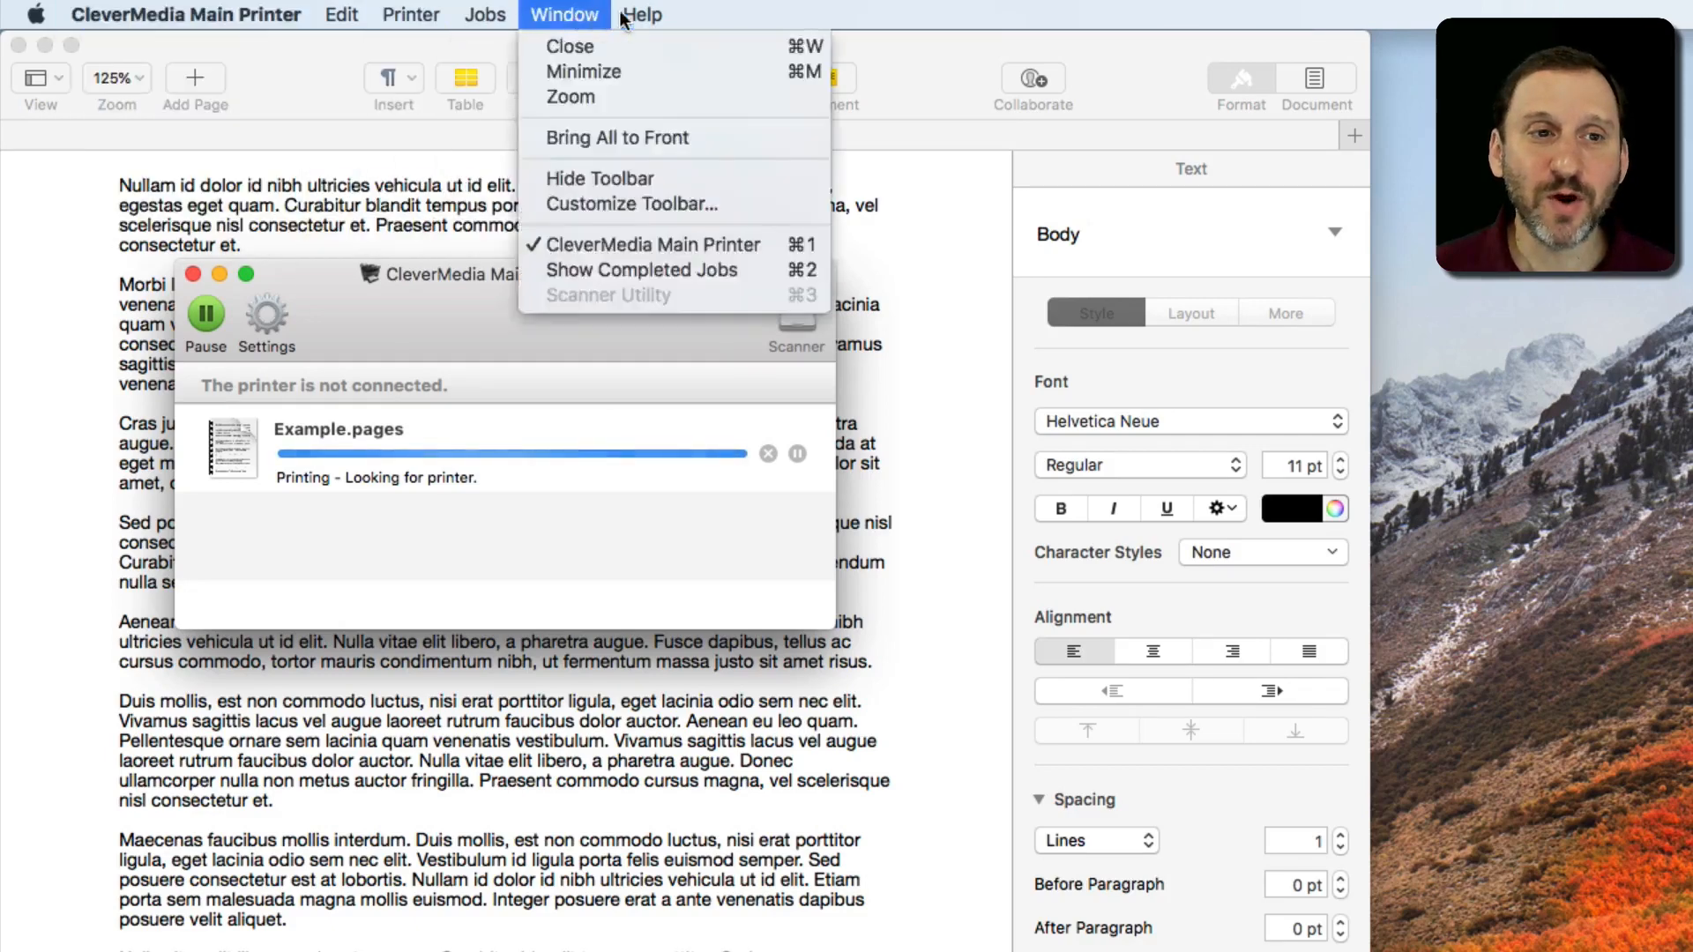
pyautogui.click(185, 16)
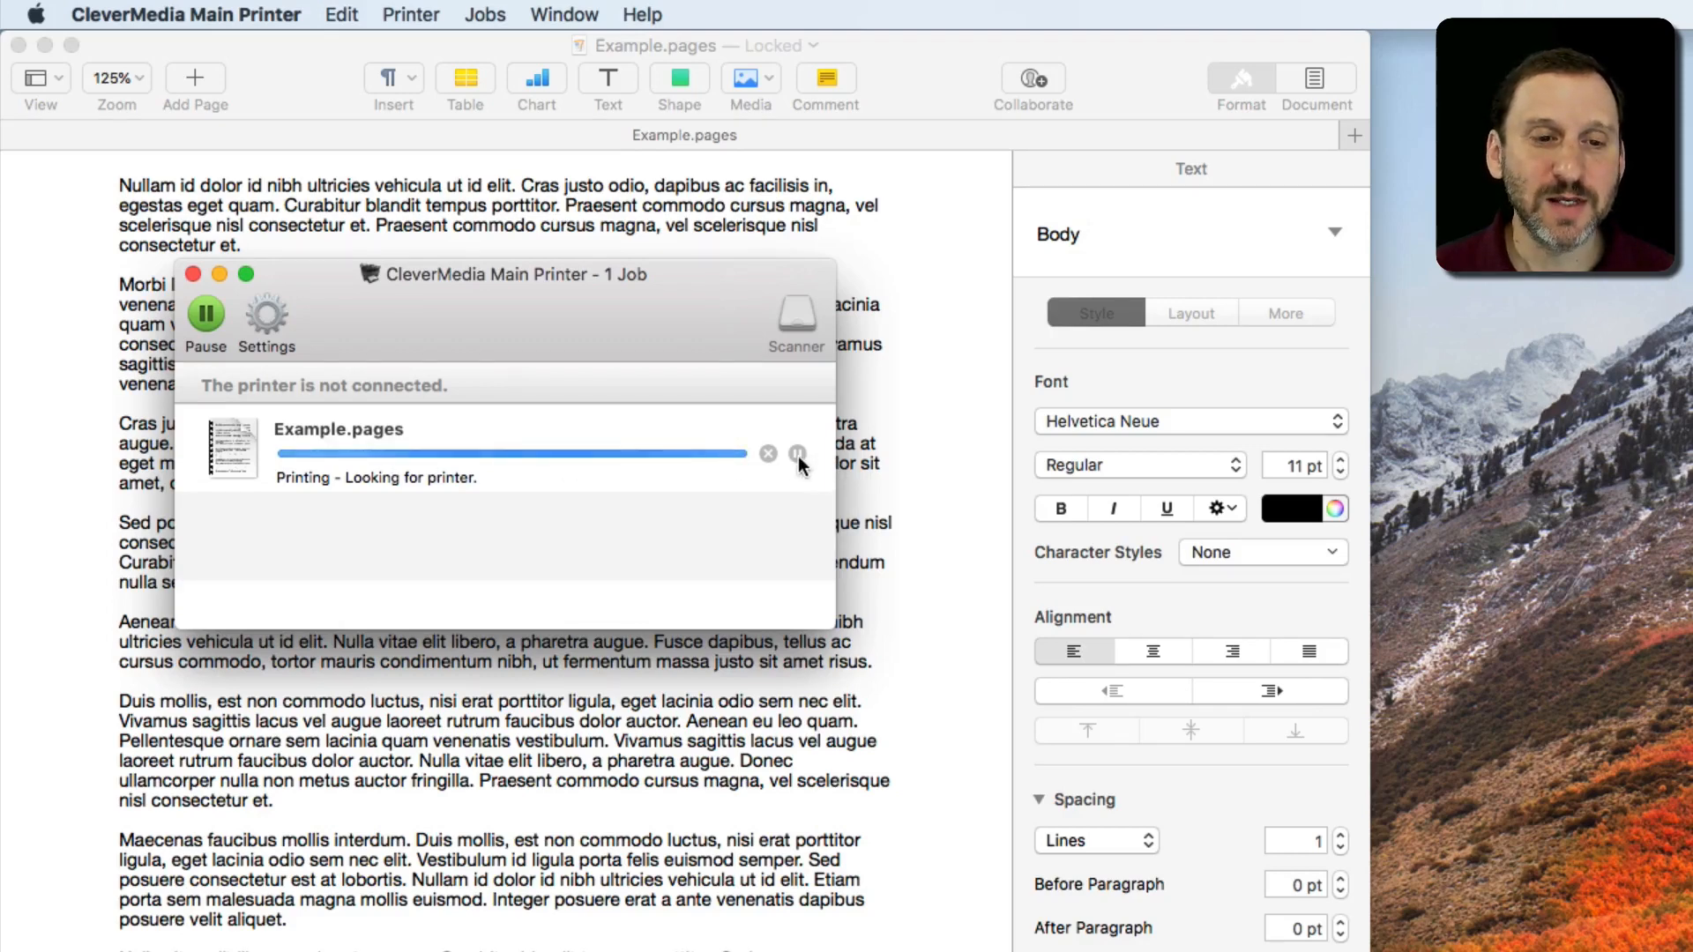
# Step: Pause the Example.pages job in the queue, leaving it at 36 pages
pyautogui.click(797, 453)
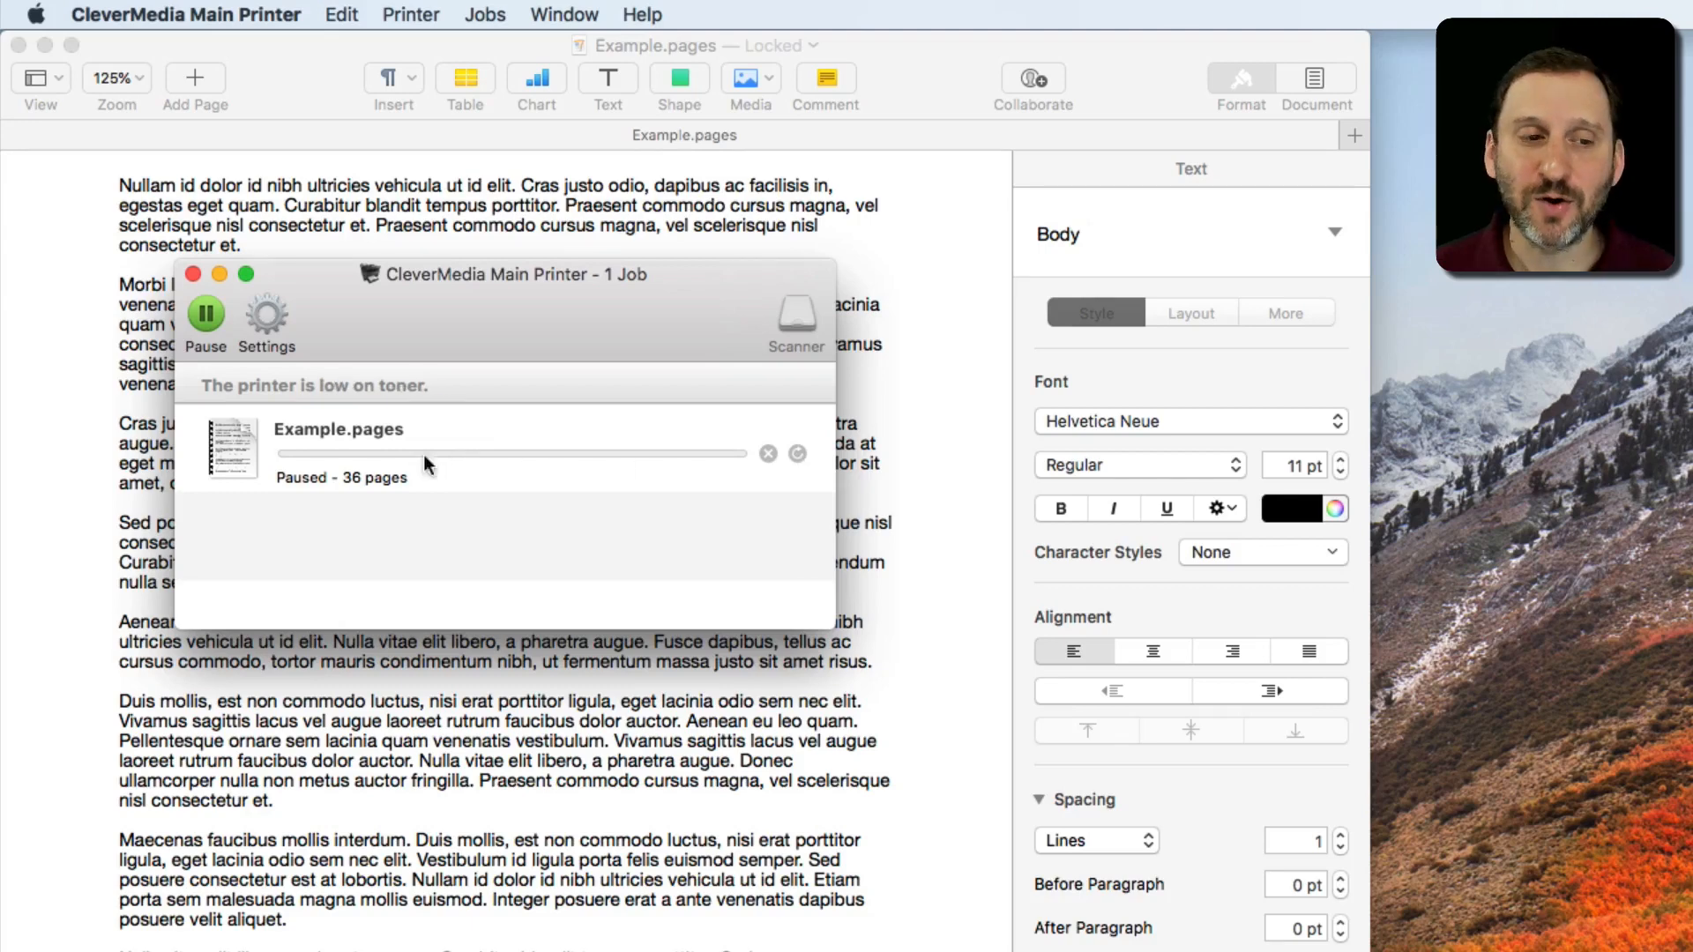
pyautogui.moveTo(554, 467)
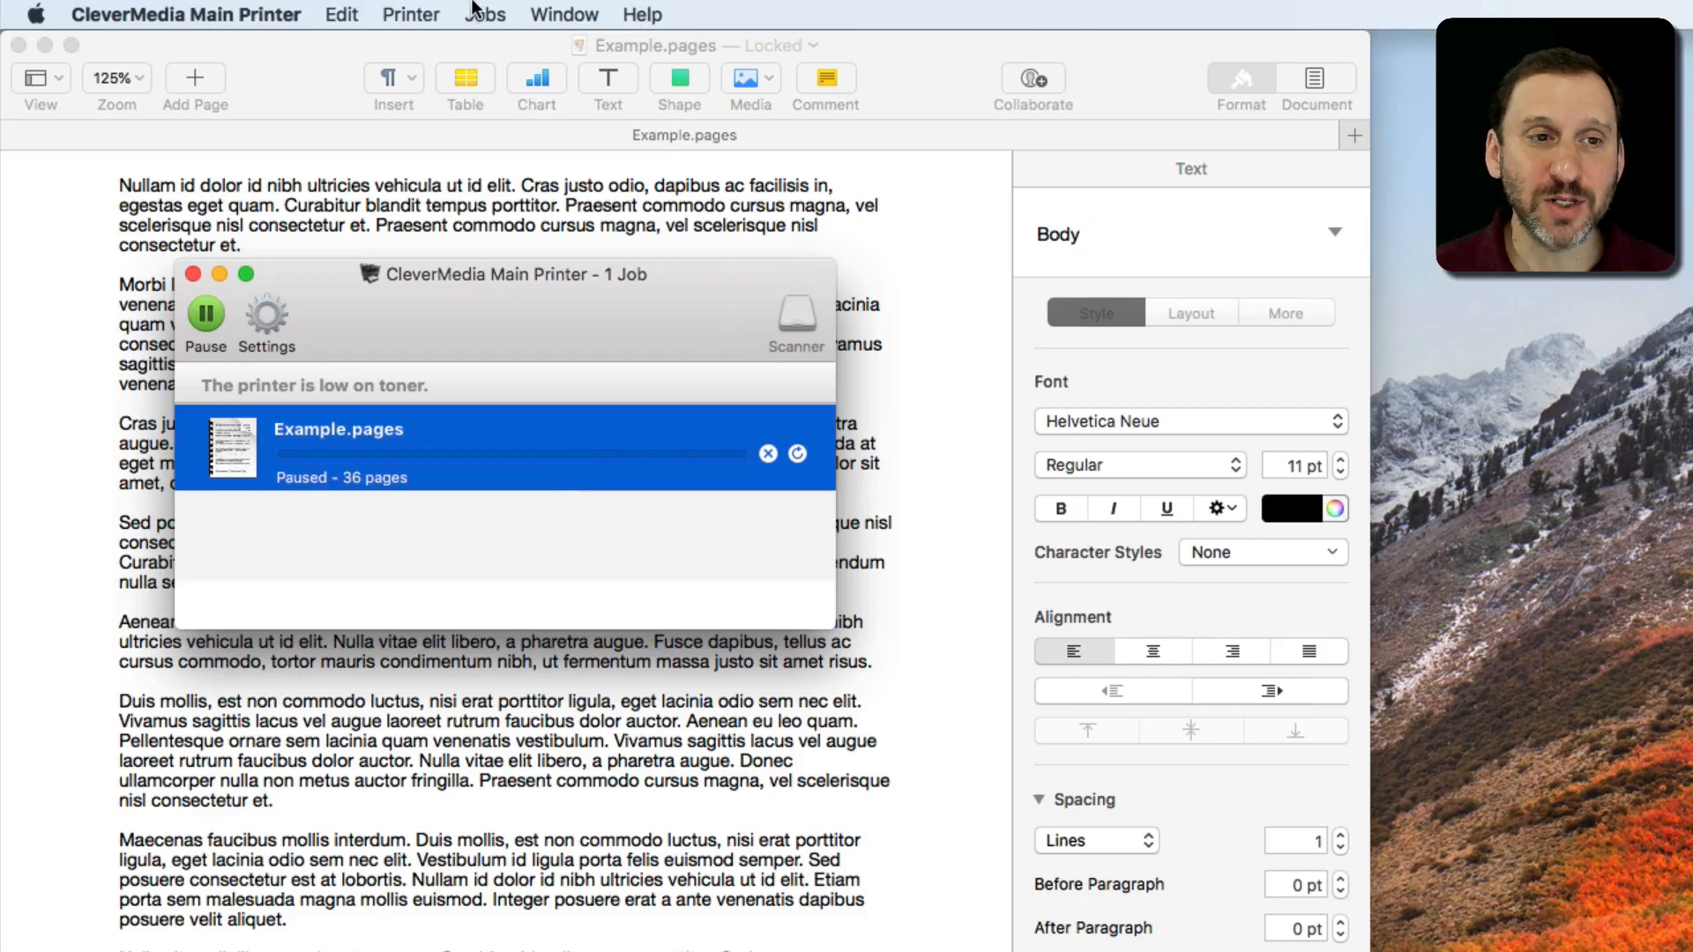
pyautogui.moveTo(492, 16)
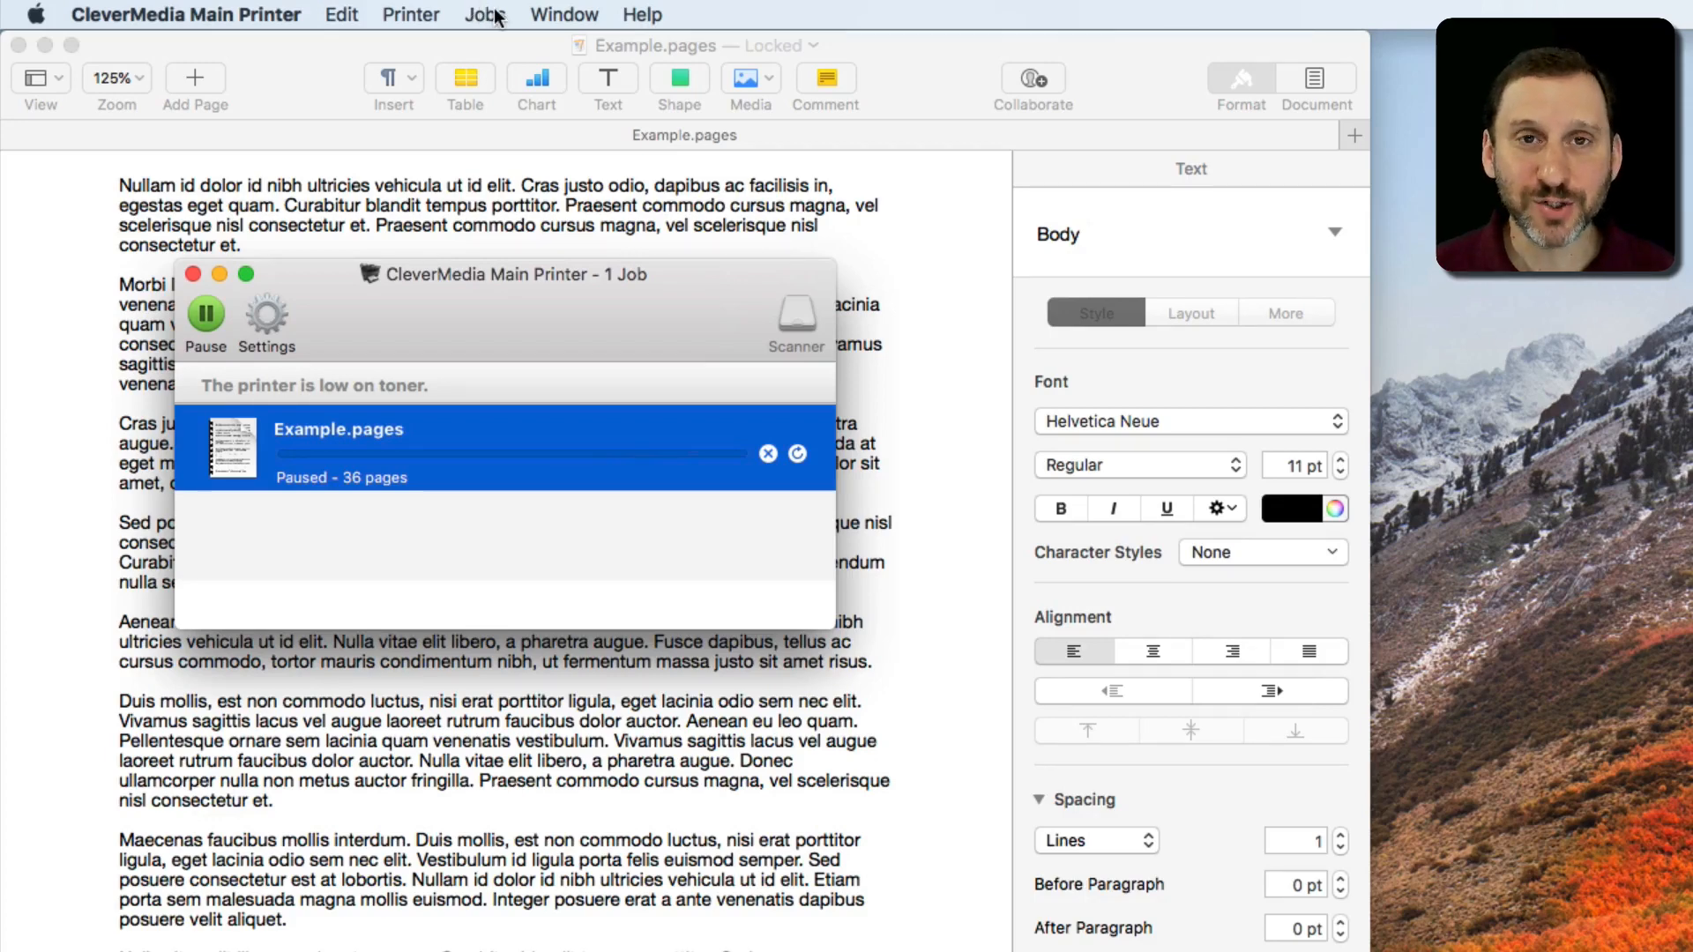
pyautogui.click(483, 14)
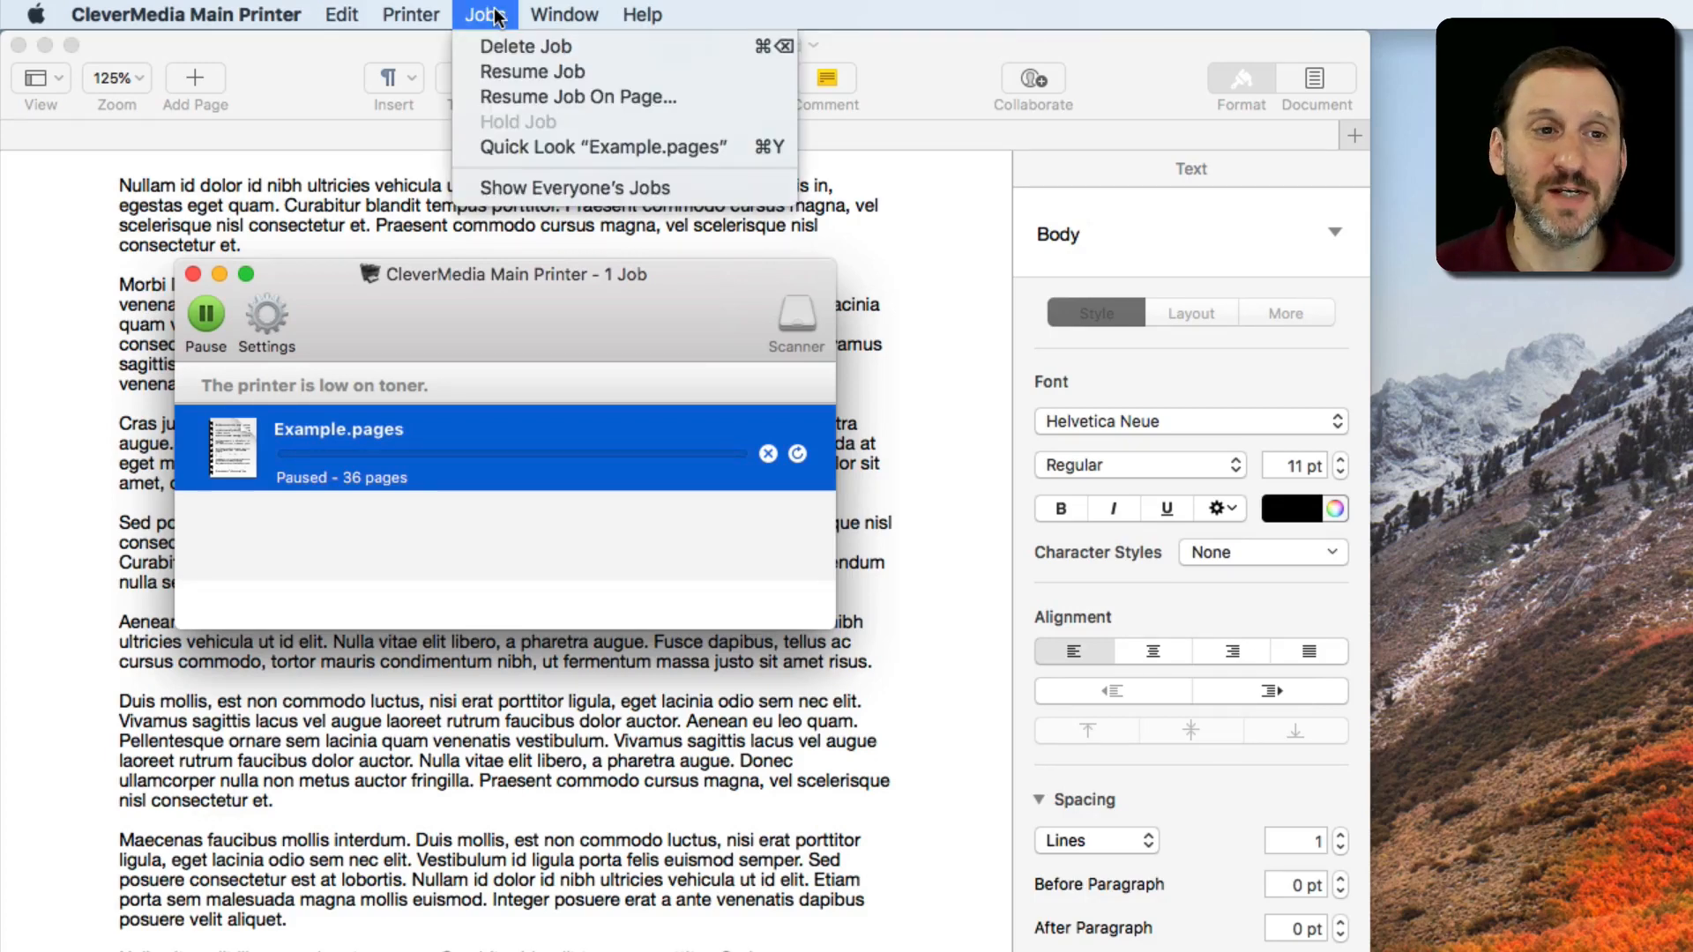
pyautogui.moveTo(525, 46)
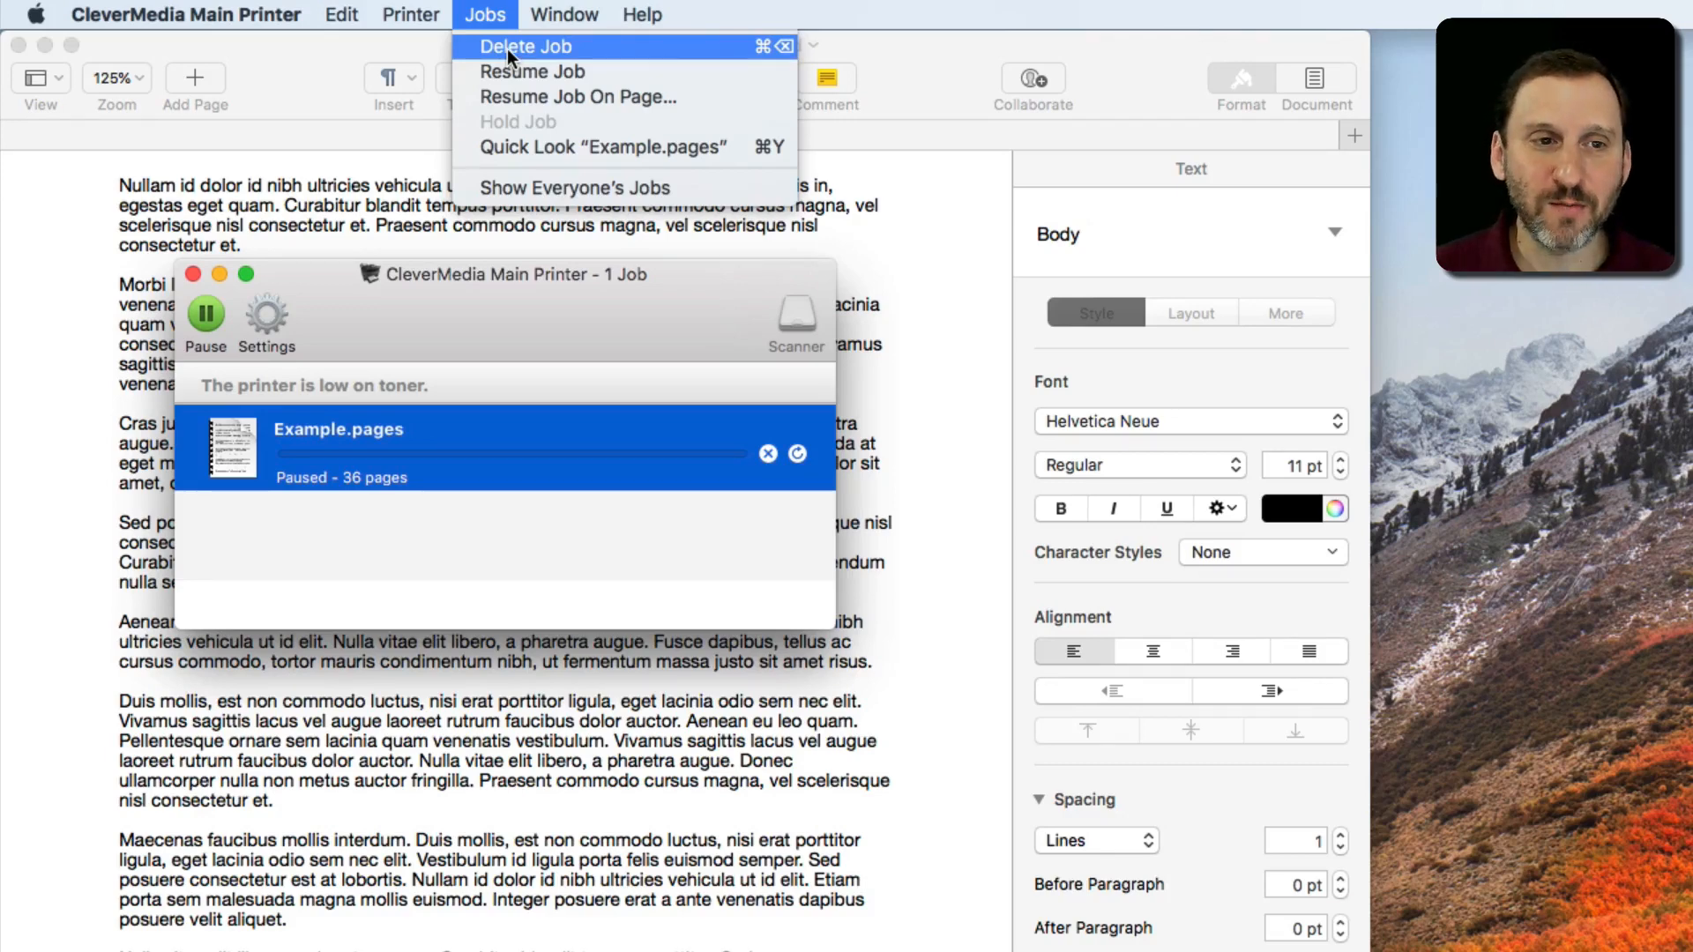
pyautogui.moveTo(531, 70)
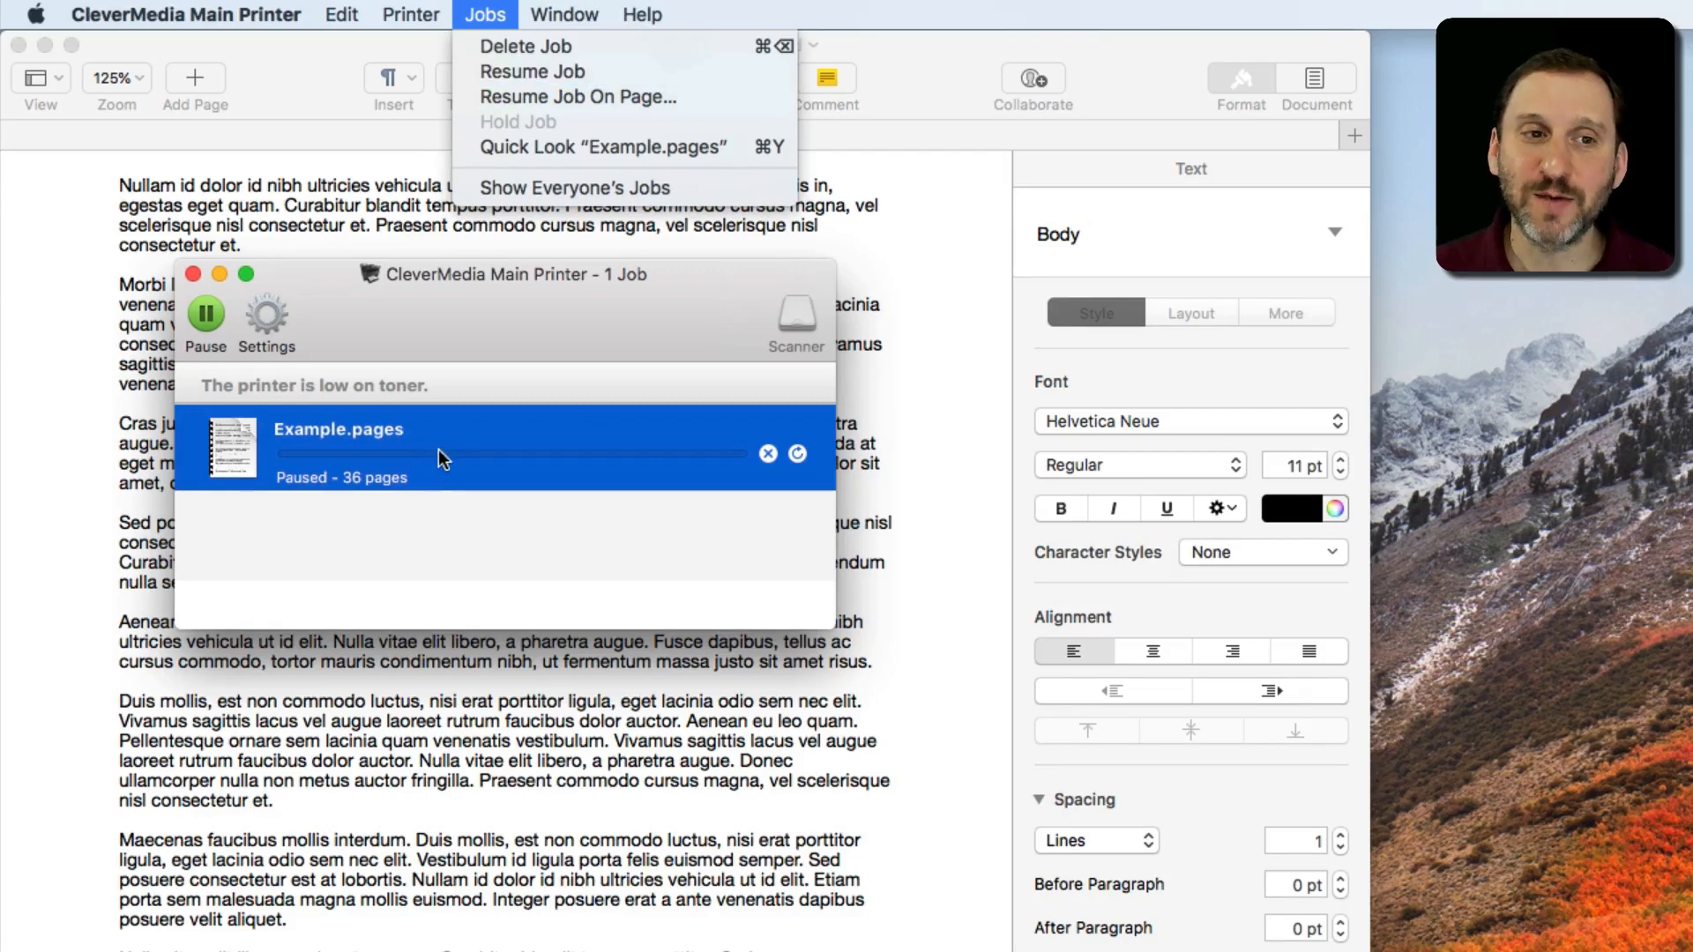
pyautogui.moveTo(804, 469)
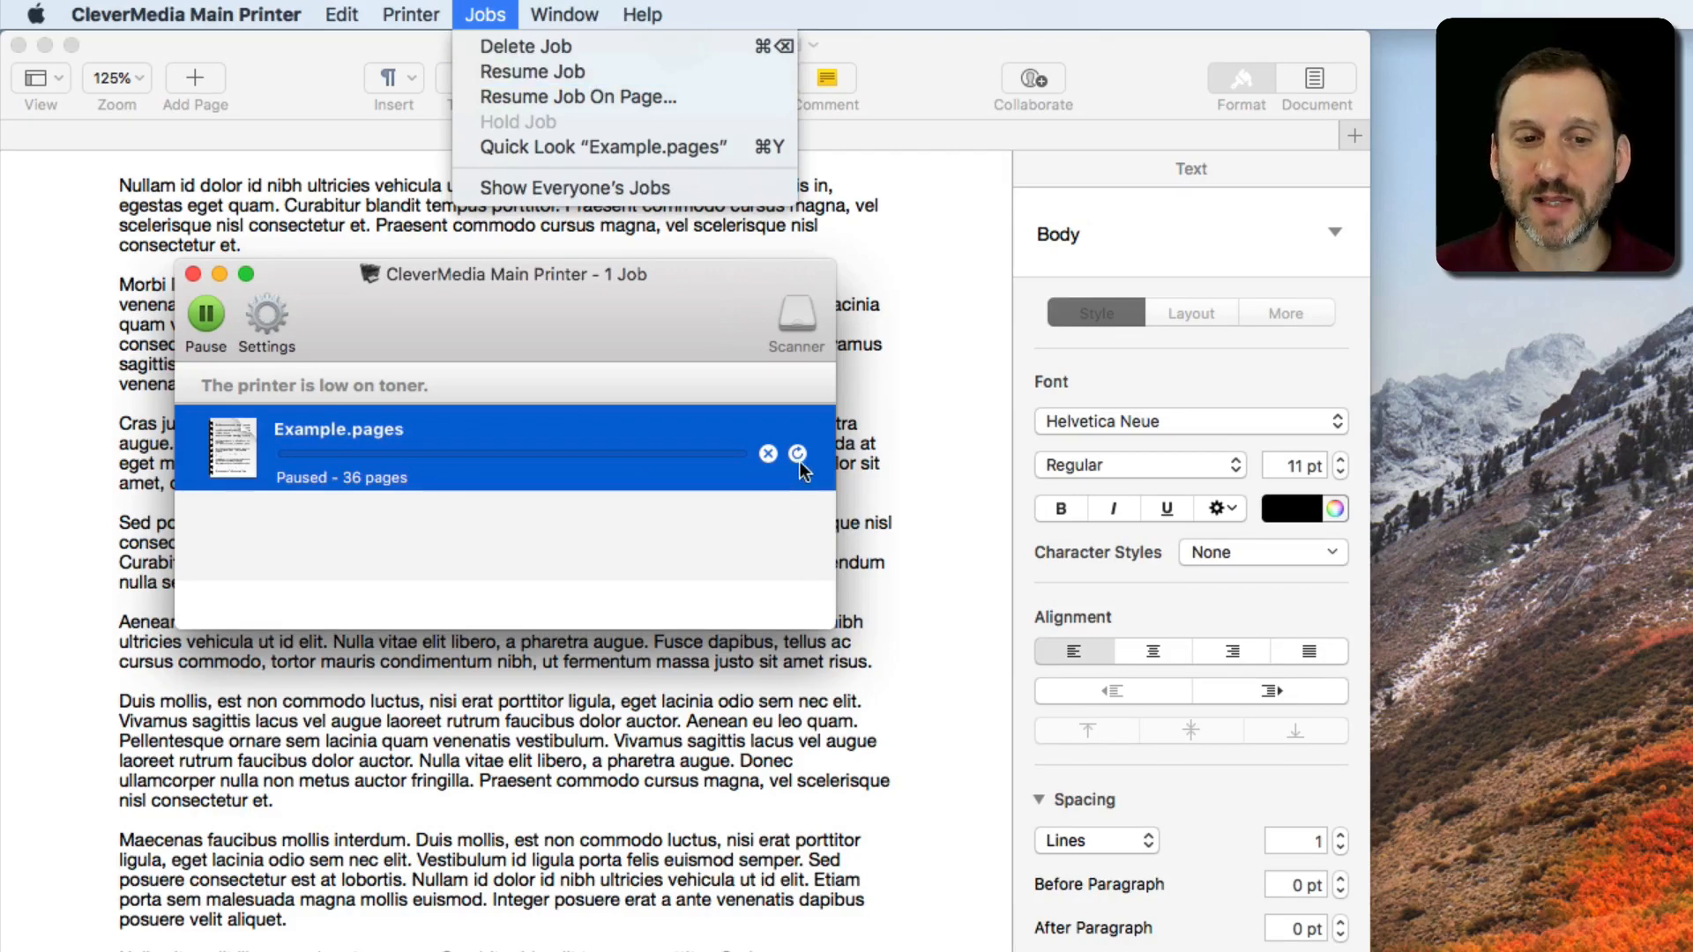
pyautogui.moveTo(801, 462)
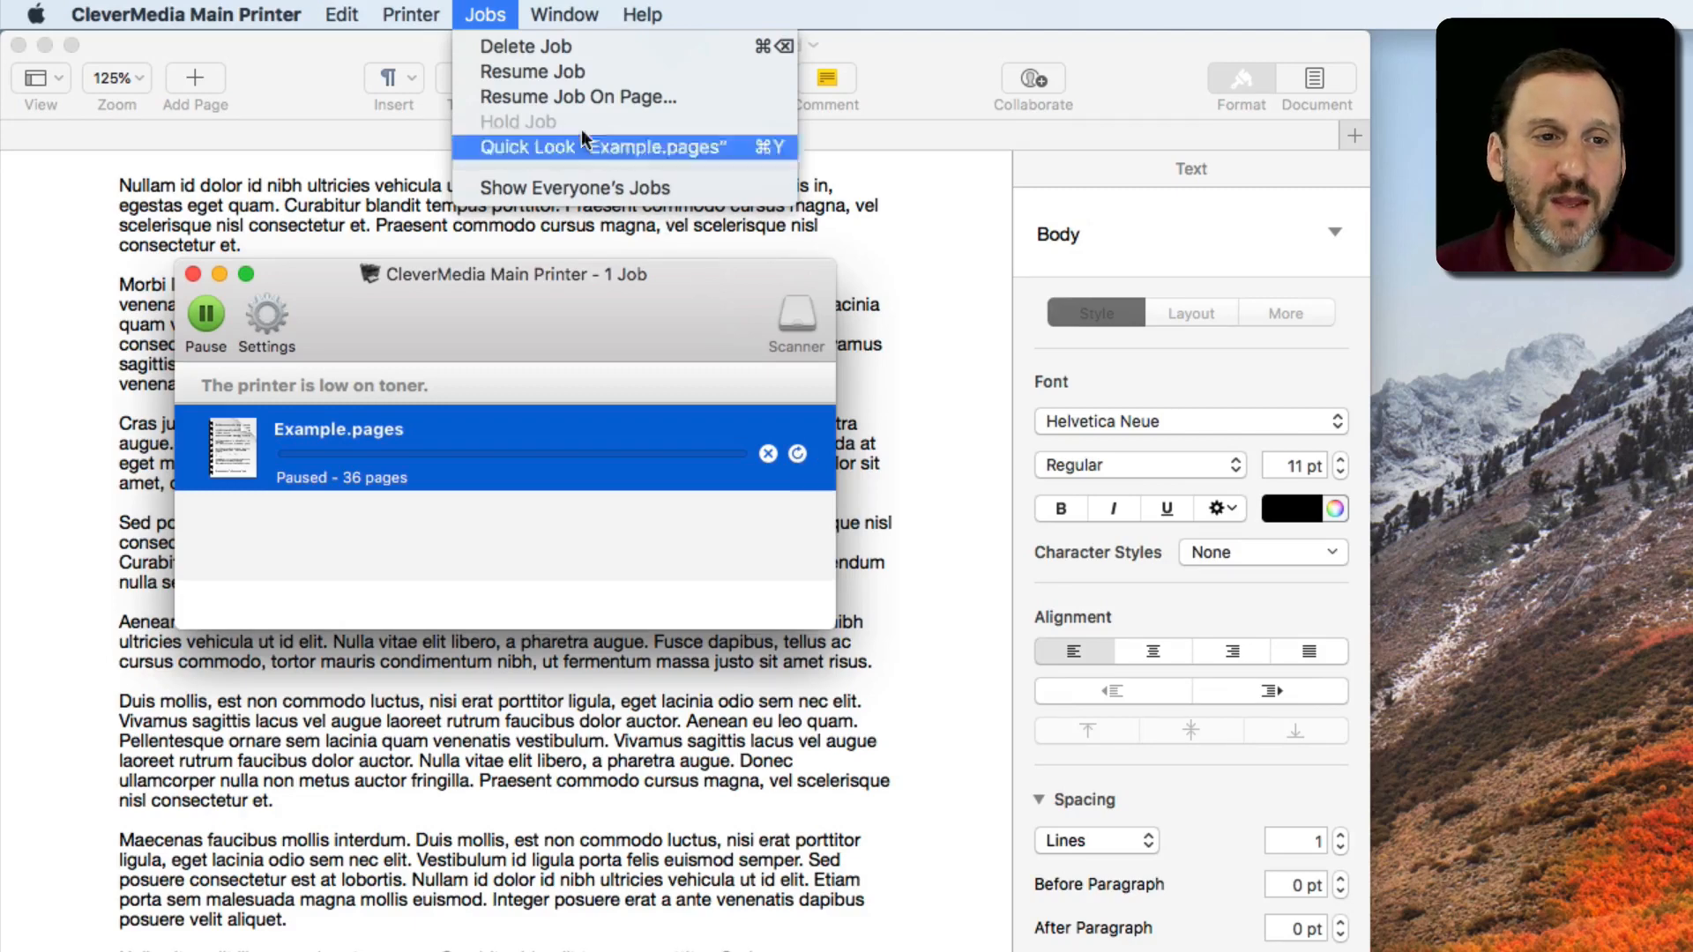
pyautogui.click(578, 96)
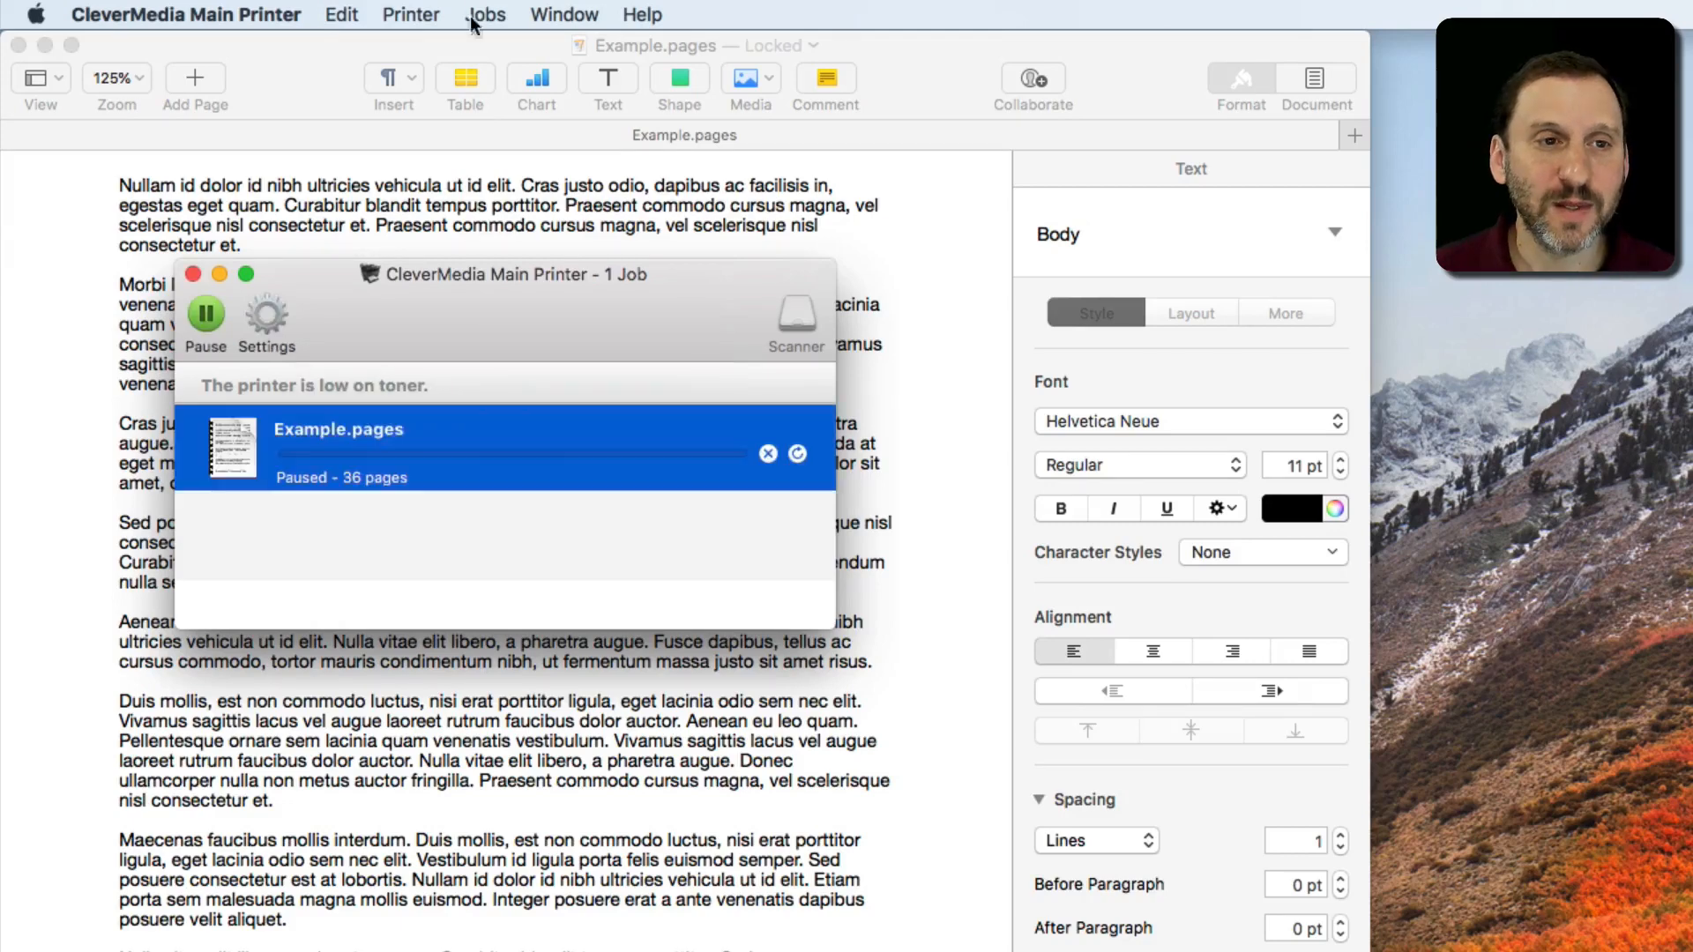
# Step: Quick Look the paused Example.pages job and browse through its page thumbnails
pyautogui.click(483, 14)
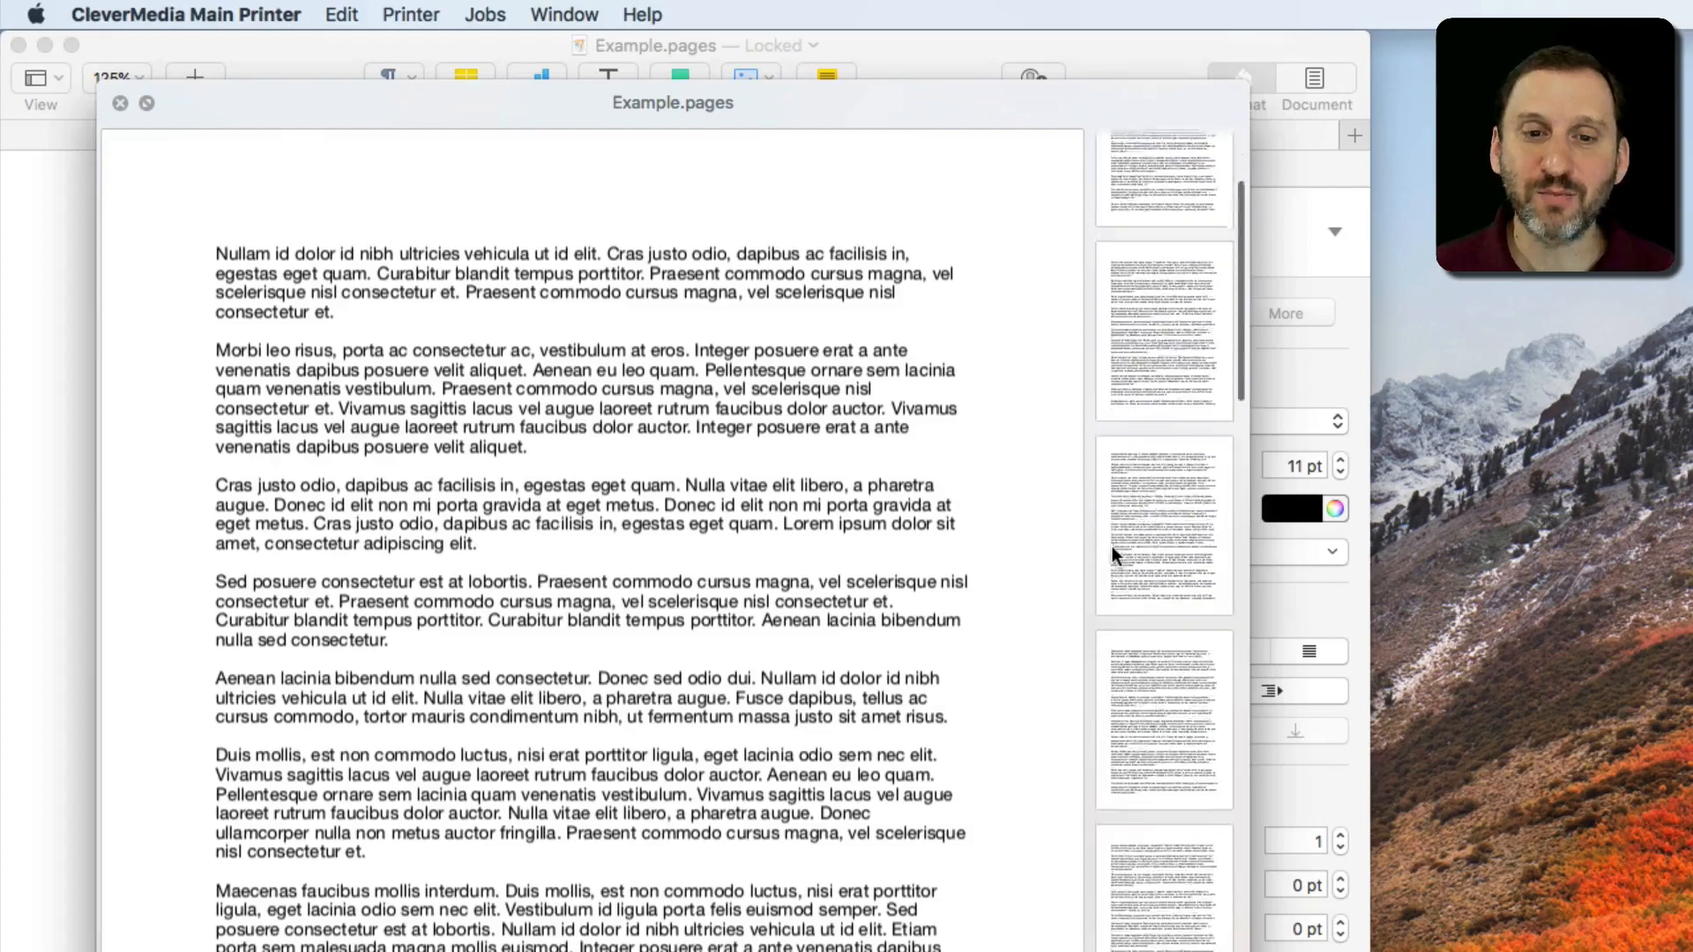
pyautogui.scroll(-3)
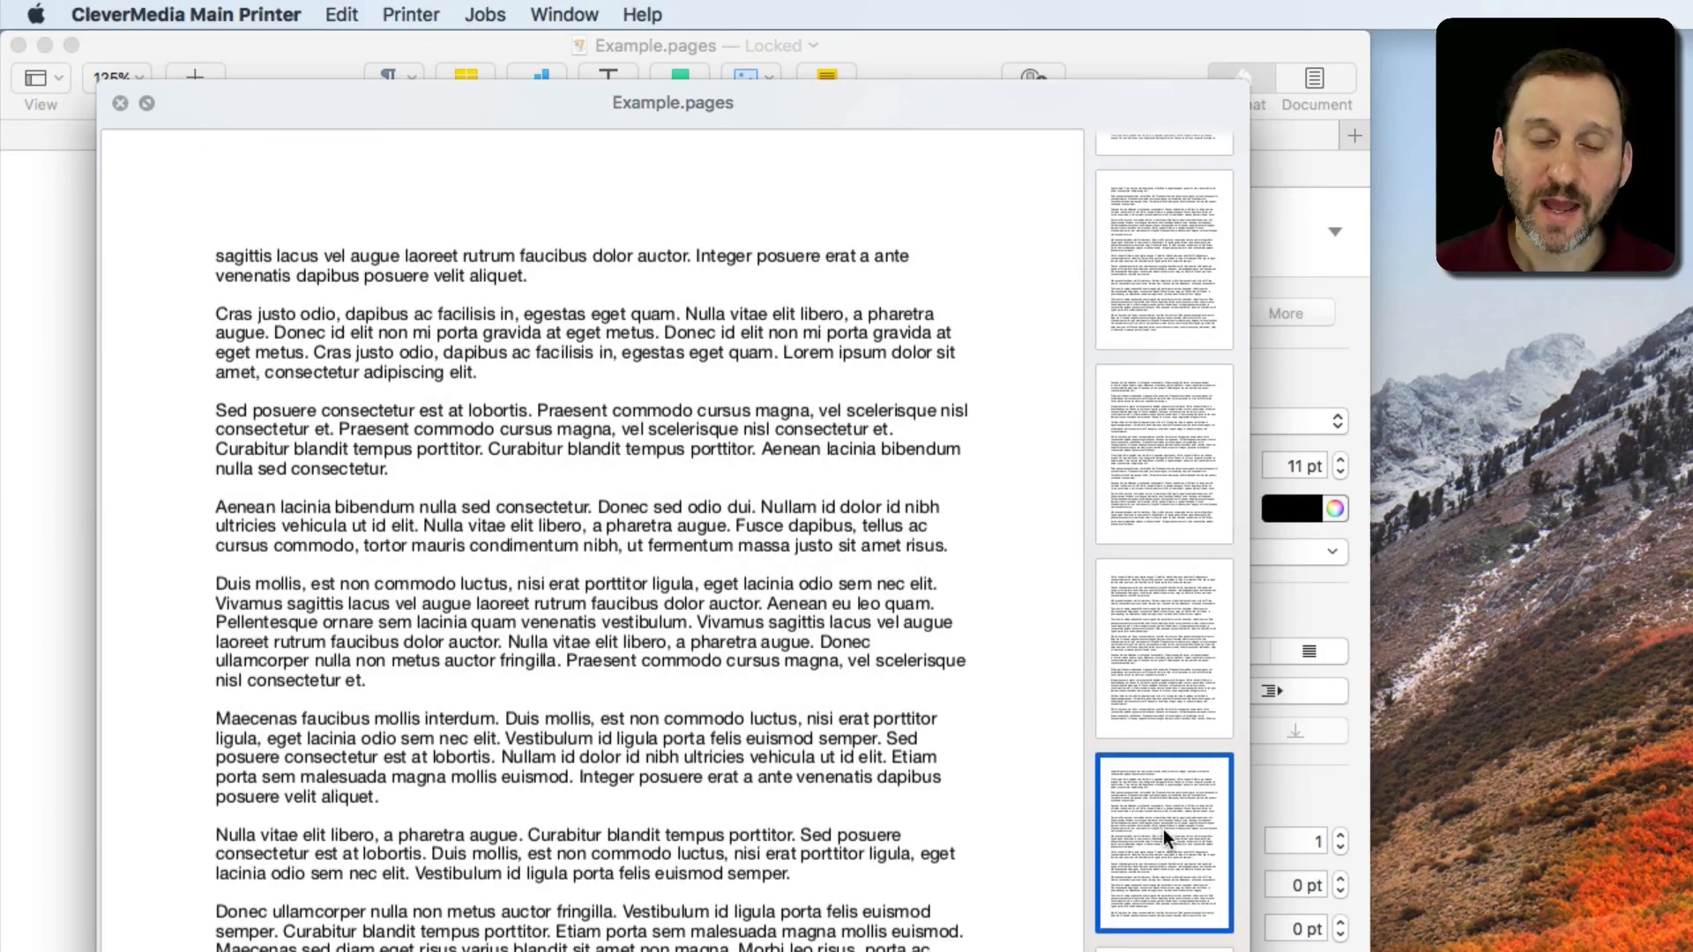
pyautogui.click(1164, 647)
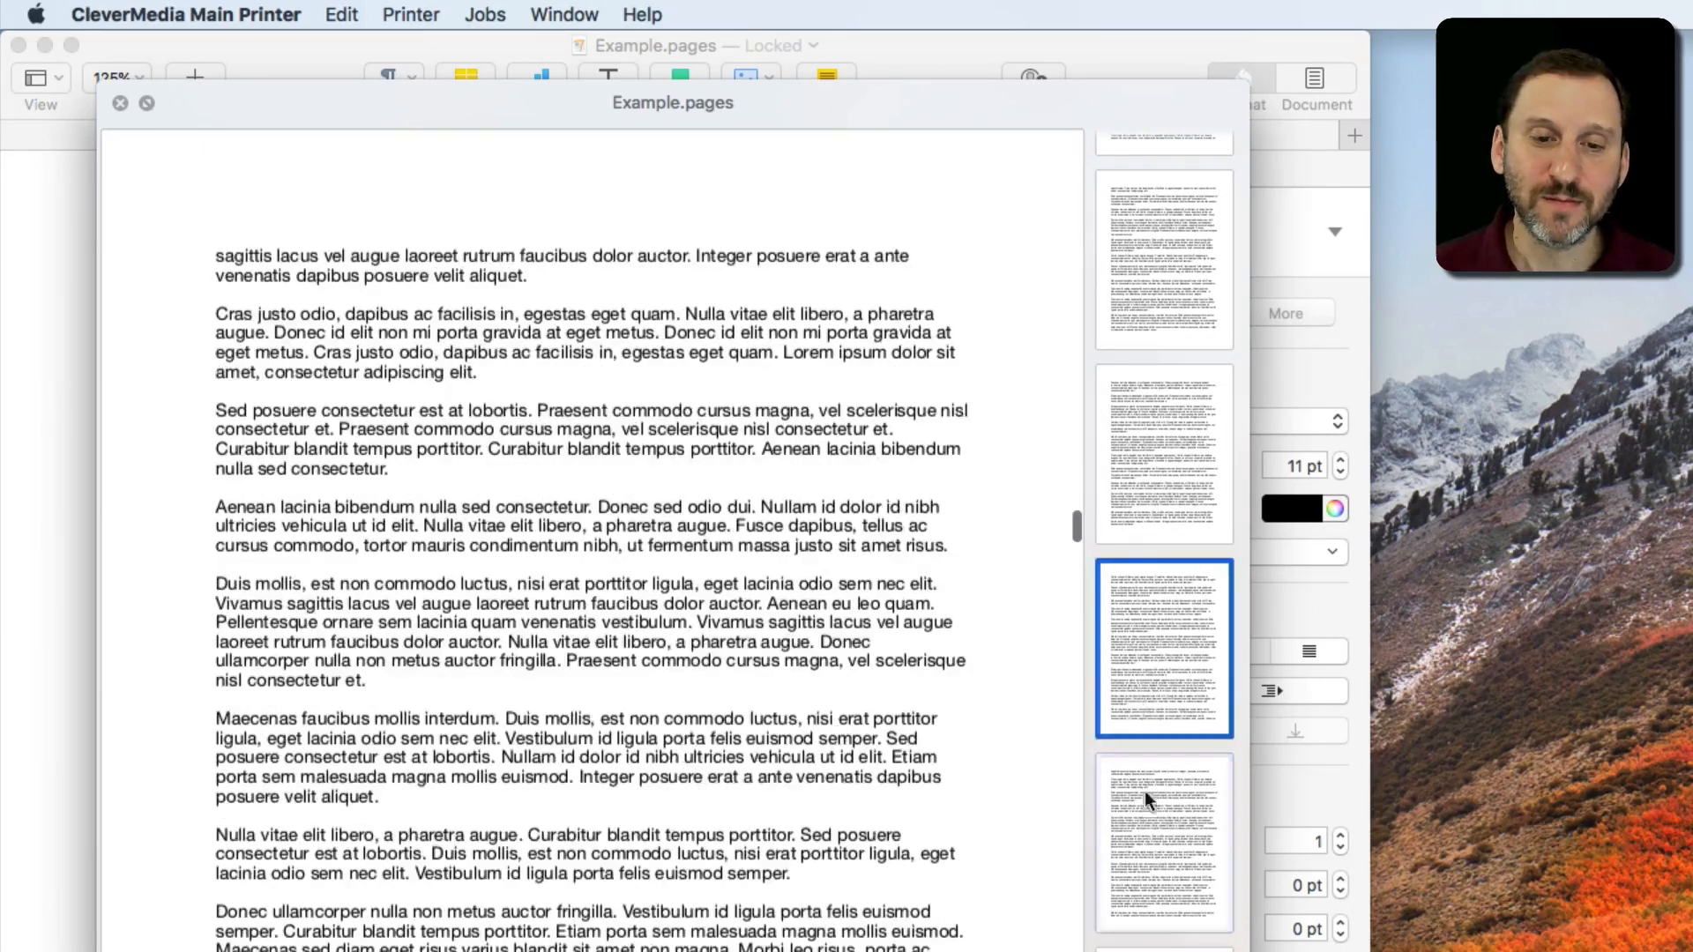
pyautogui.scroll(-3)
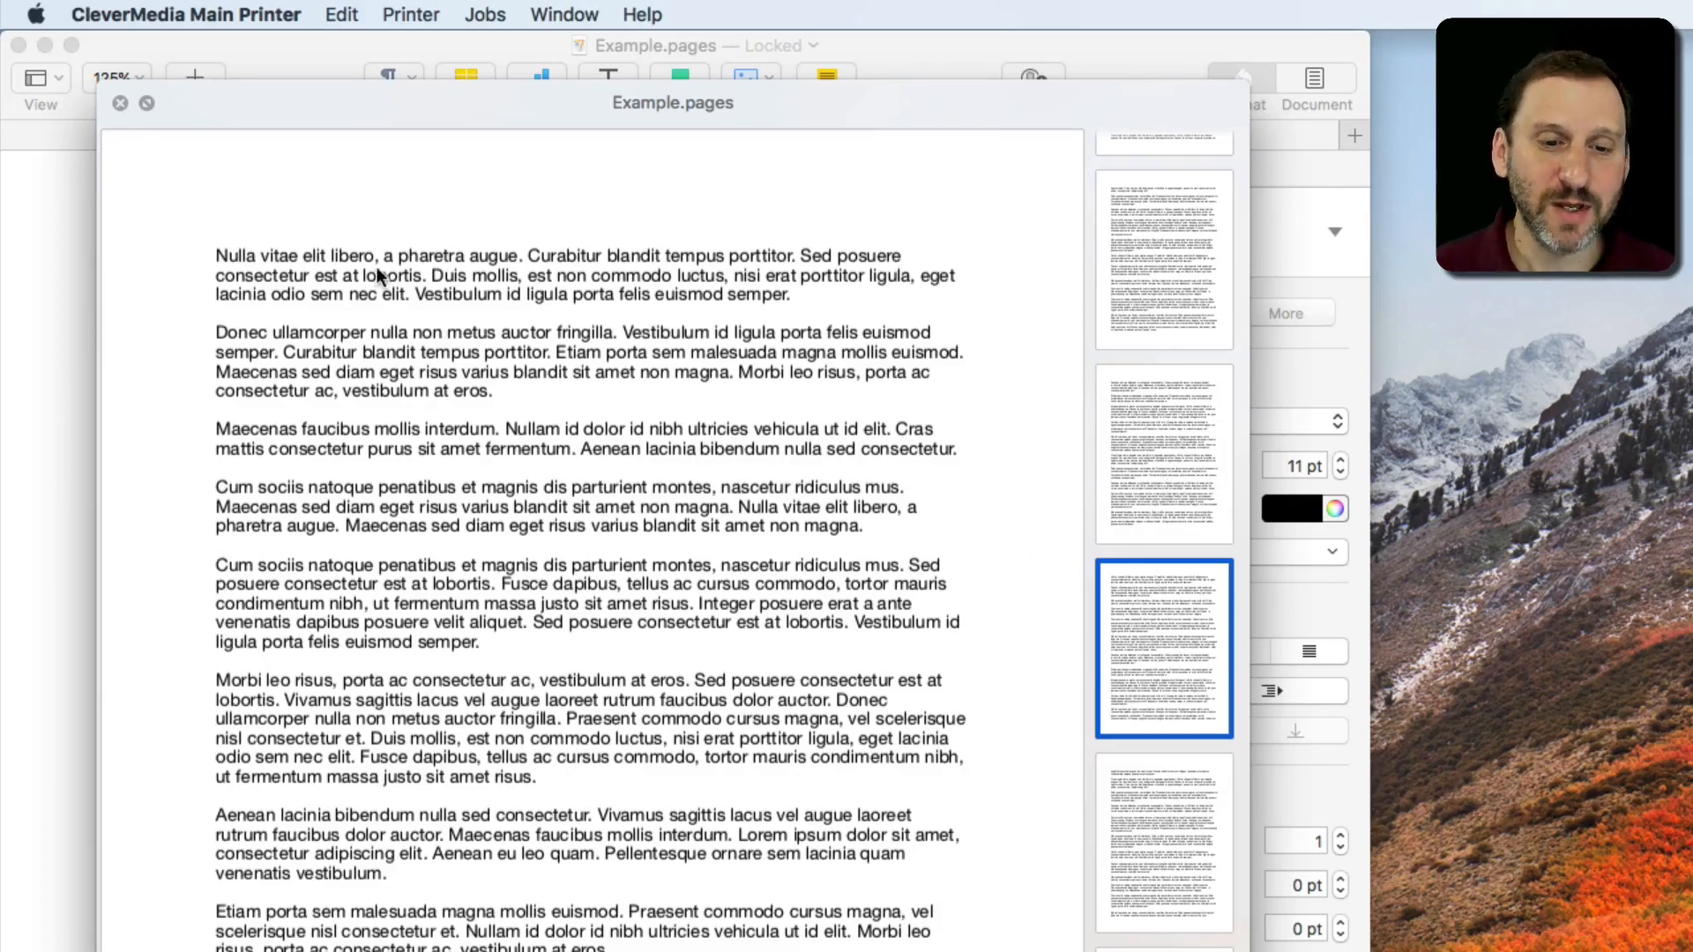
pyautogui.scroll(-3)
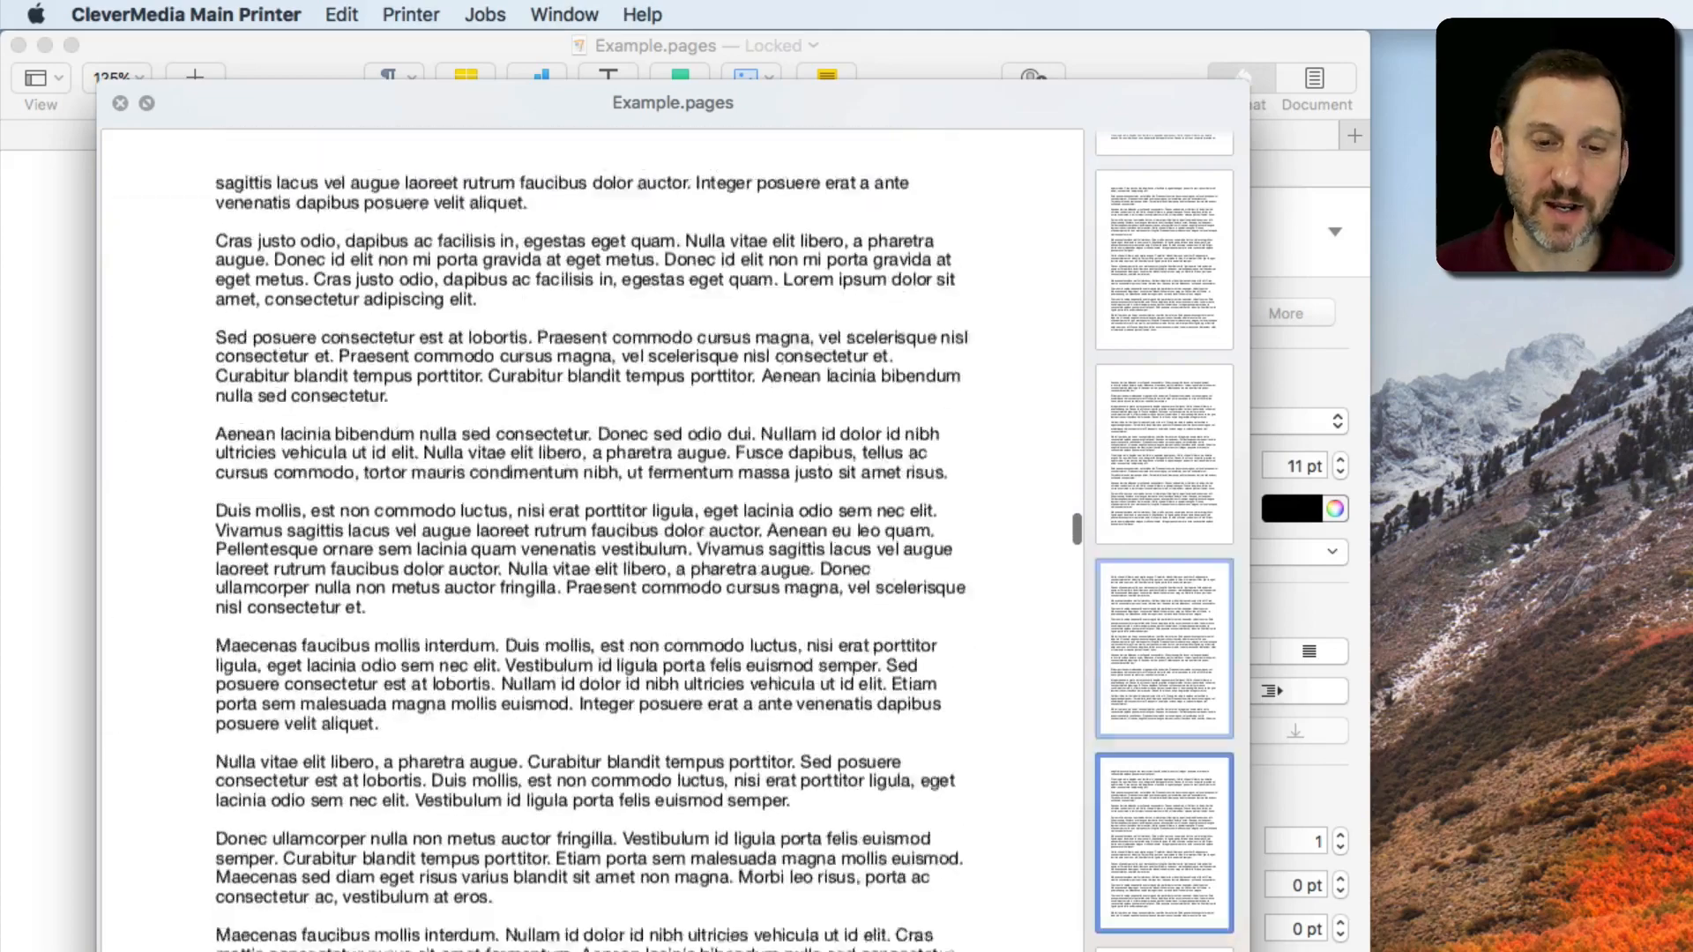
pyautogui.scroll(-3)
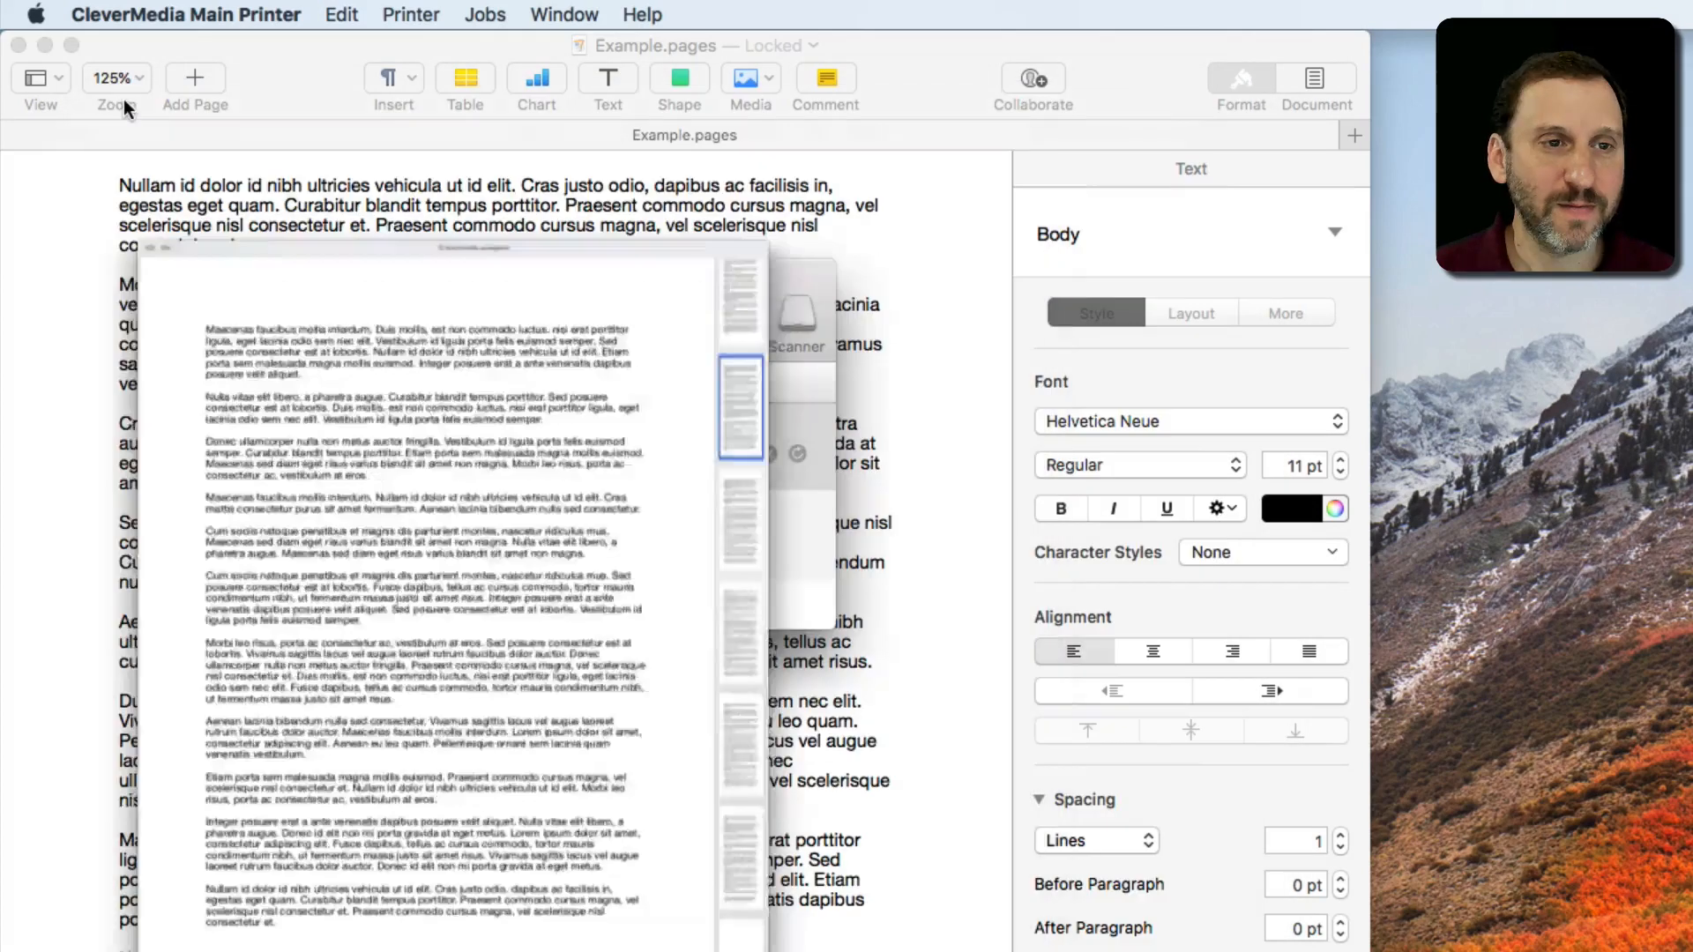
# Step: Bring up the Jobs menu of actions for the paused job
pyautogui.click(483, 14)
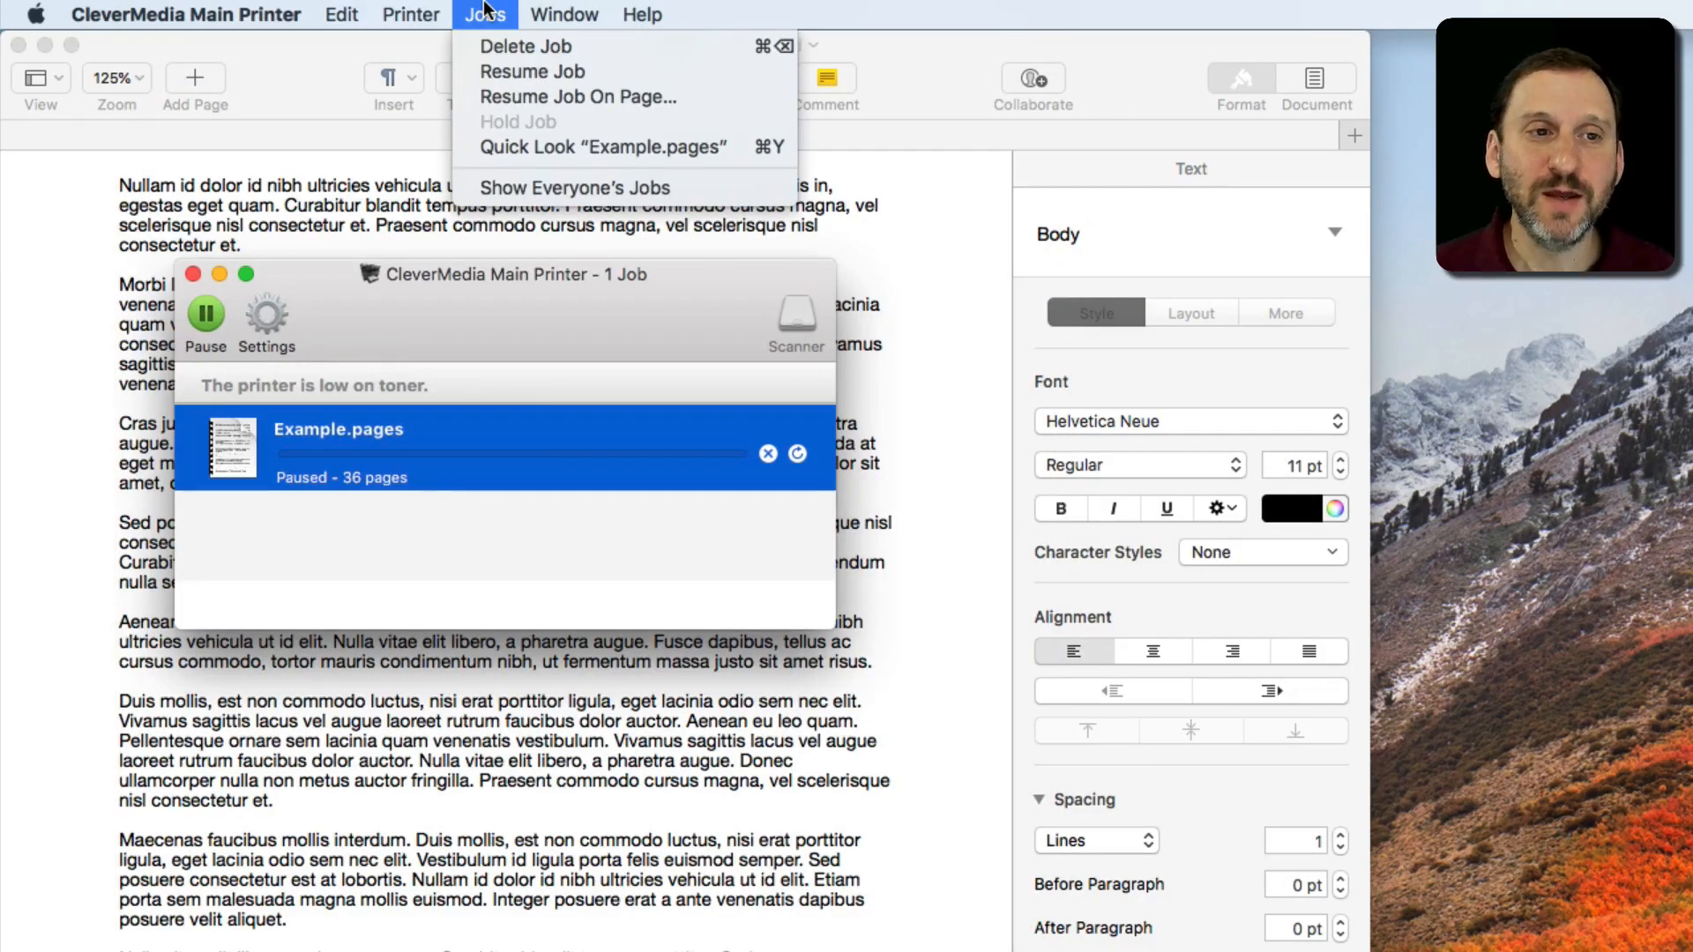
pyautogui.moveTo(525, 46)
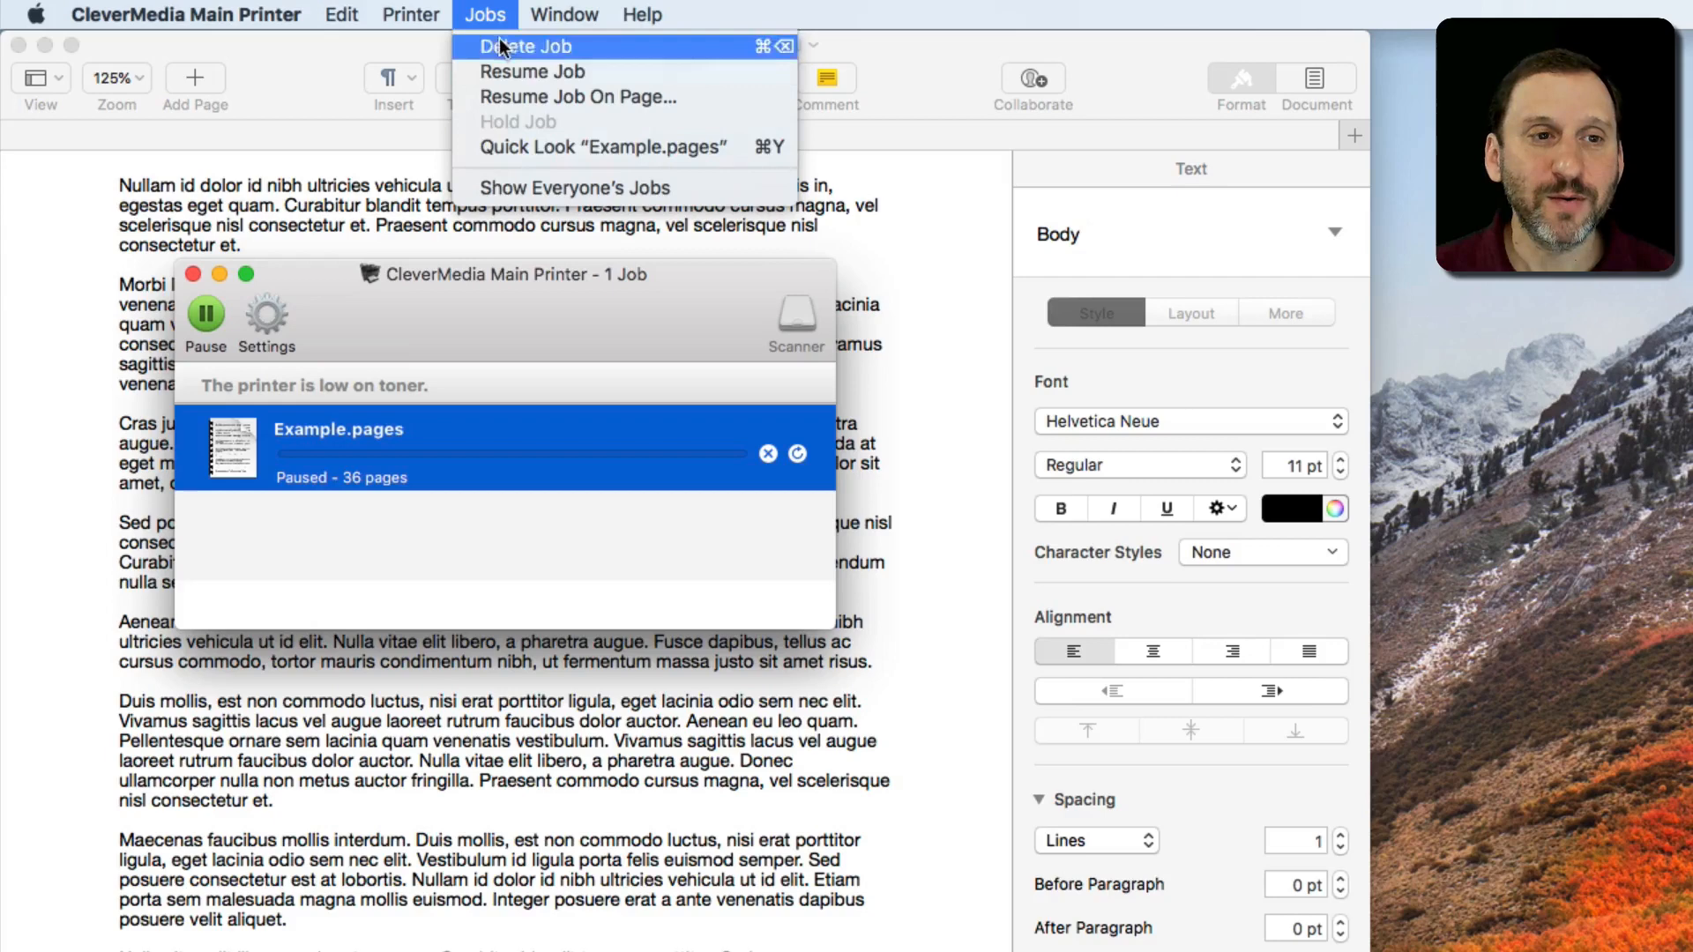